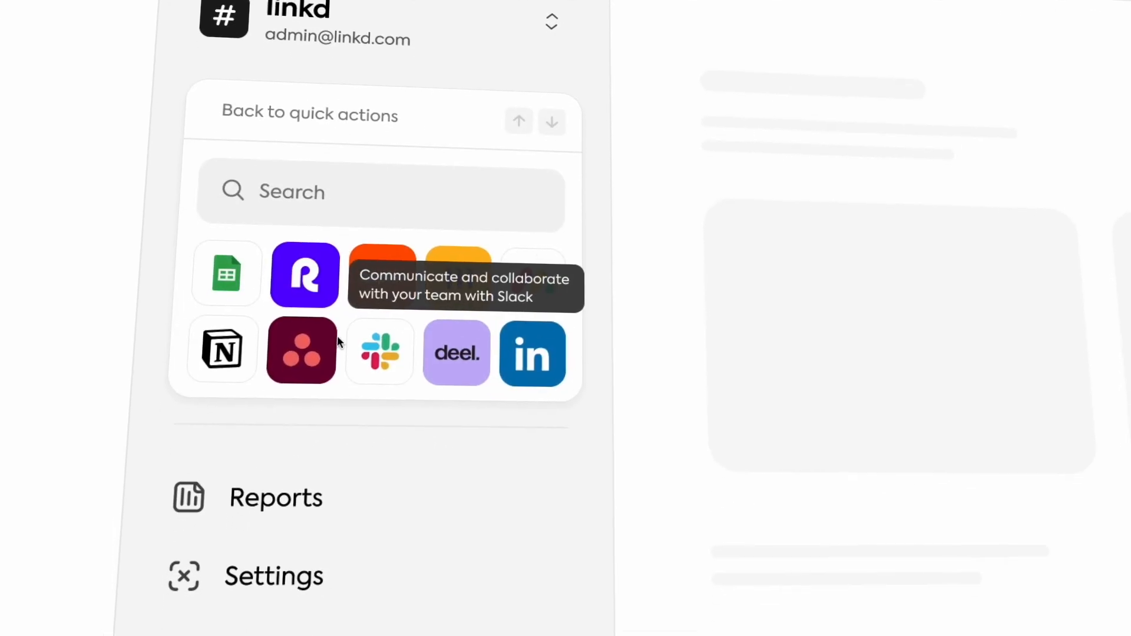
- Open the working file and select the 1920×1080 Base frame with the linkd sidebar
{"action": "left_click", "coordinate": [222, 350]}
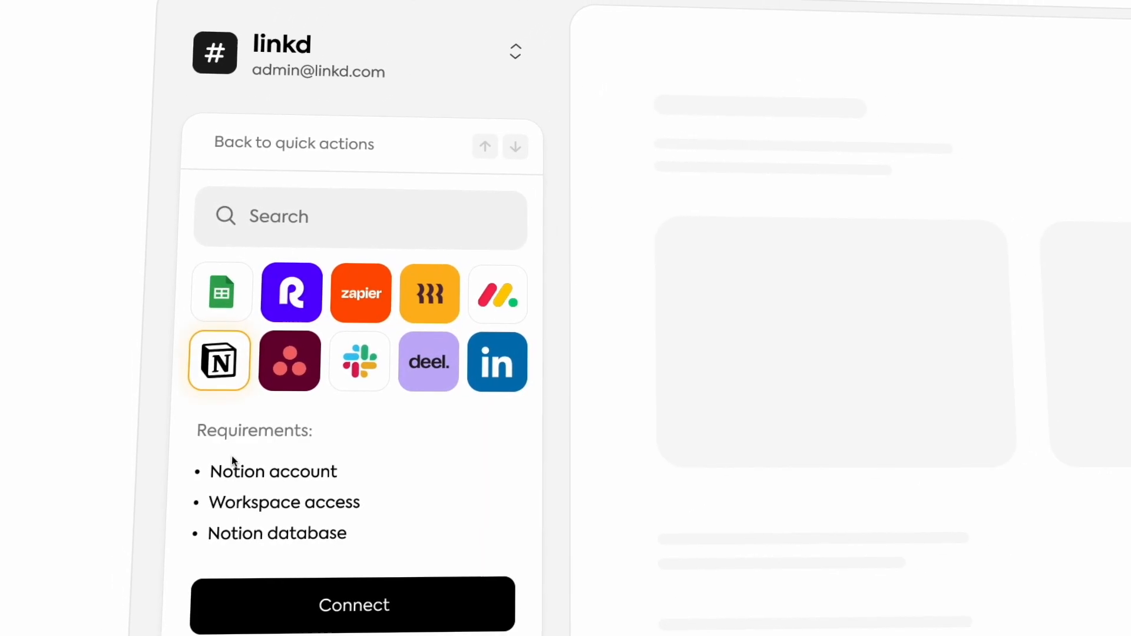
{"action": "left_click", "coordinate": [353, 604]}
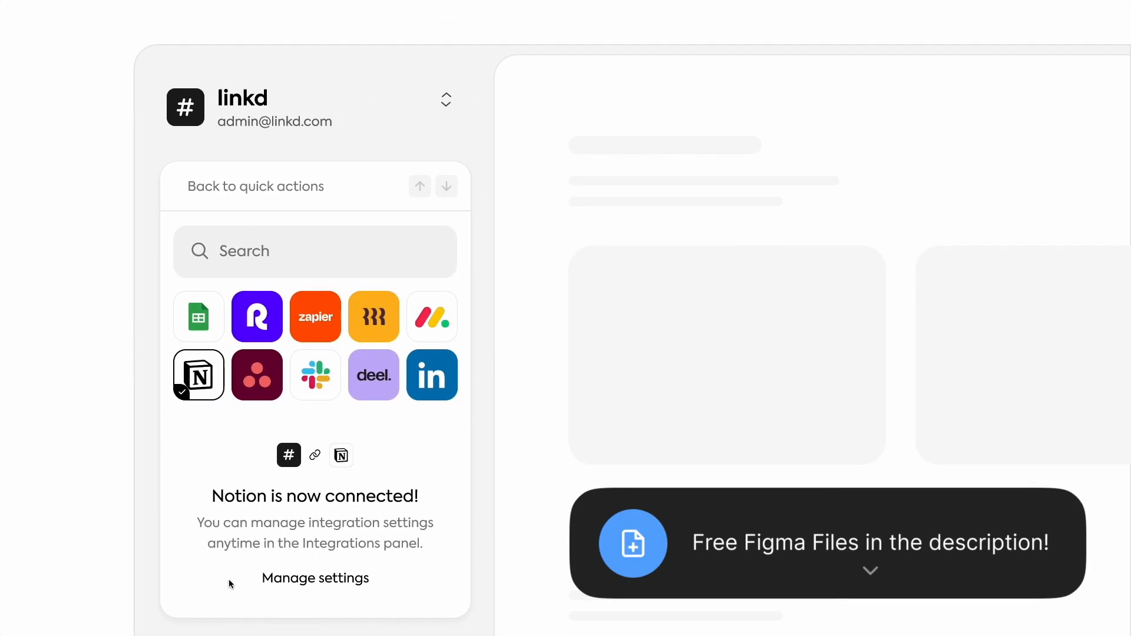
{"action": "left_click", "coordinate": [255, 186]}
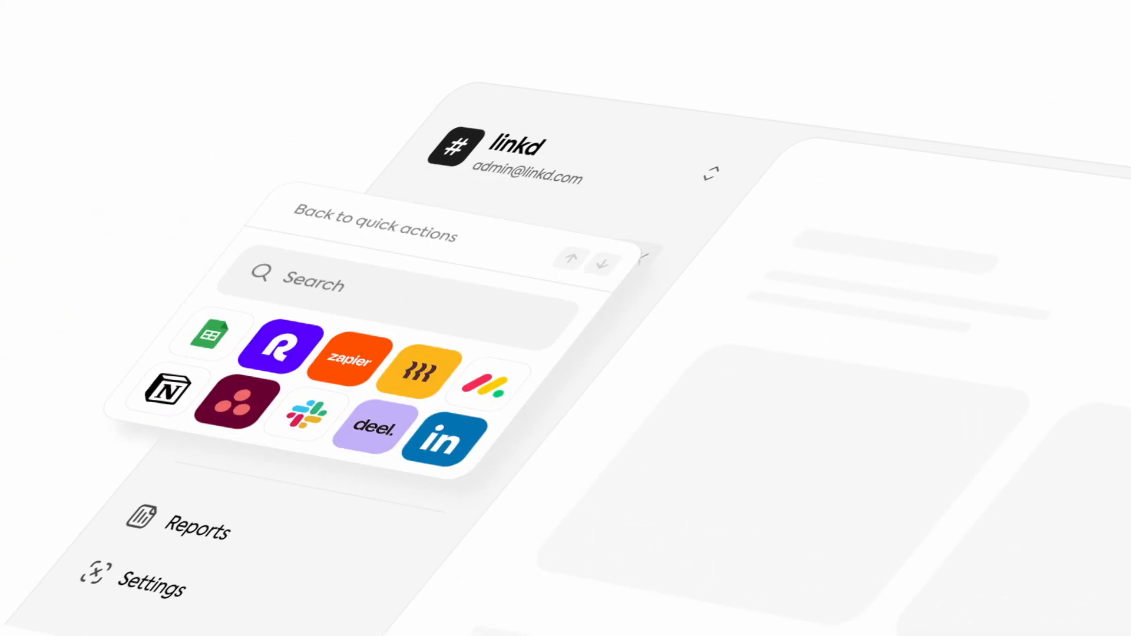
{"action": "left_click", "coordinate": [167, 393]}
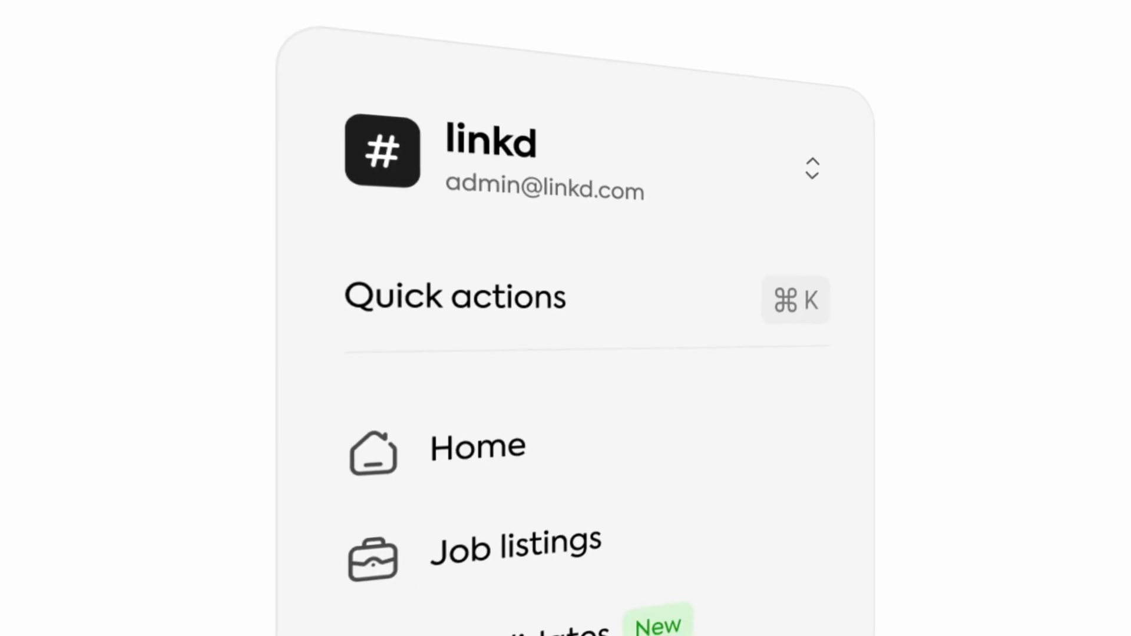
{"action": "scroll", "scroll_direction": "down", "scroll_amount": 3}
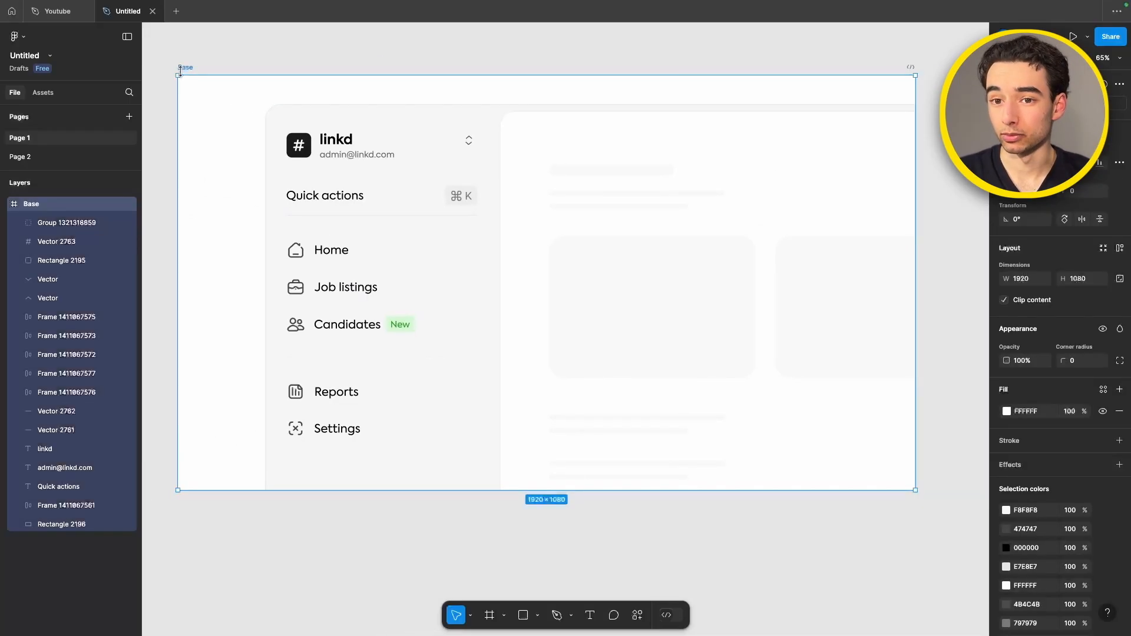
- Set the Quick actions interaction to While hovering, Smart animate, Ease out, 300ms
{"action": "left_click", "coordinate": [380, 195]}
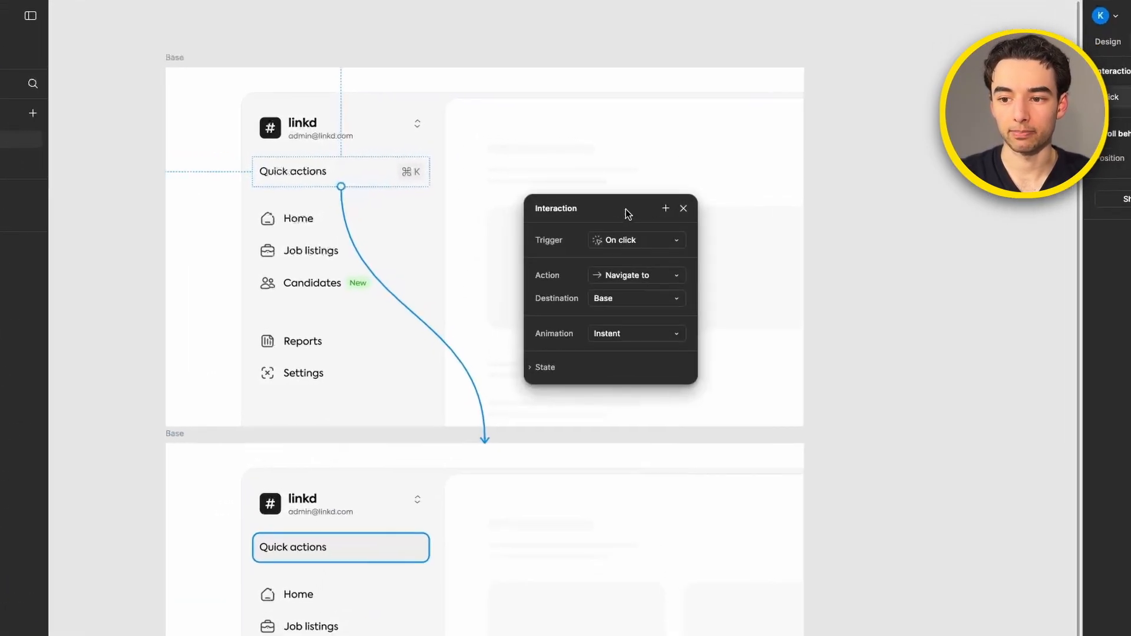
{"action": "left_click", "coordinate": [635, 241]}
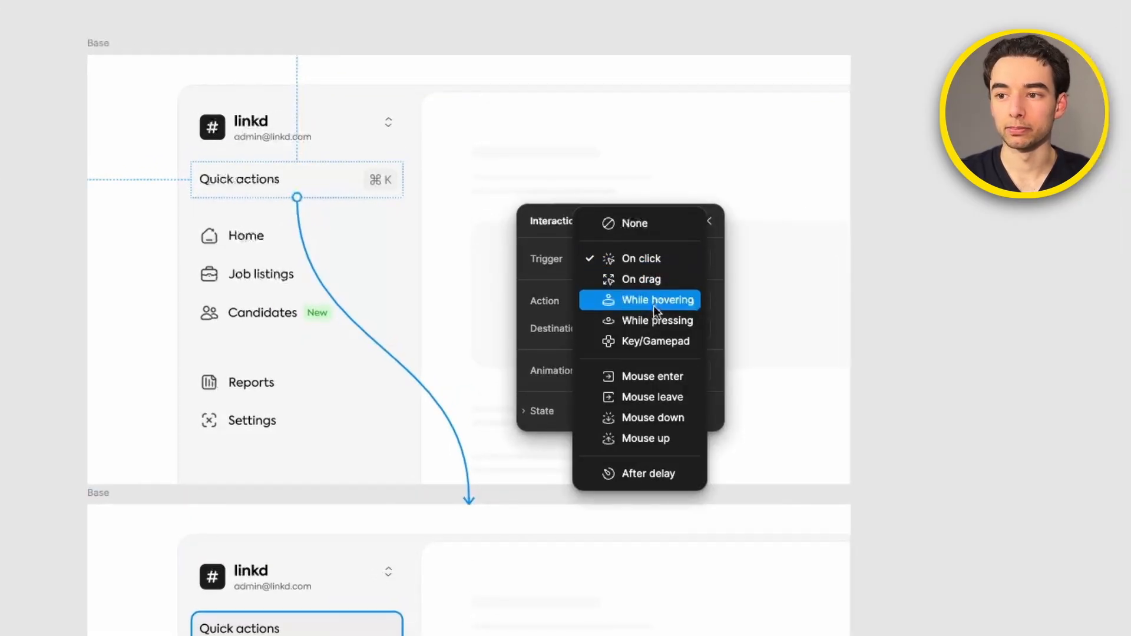
{"action": "left_click", "coordinate": [656, 299]}
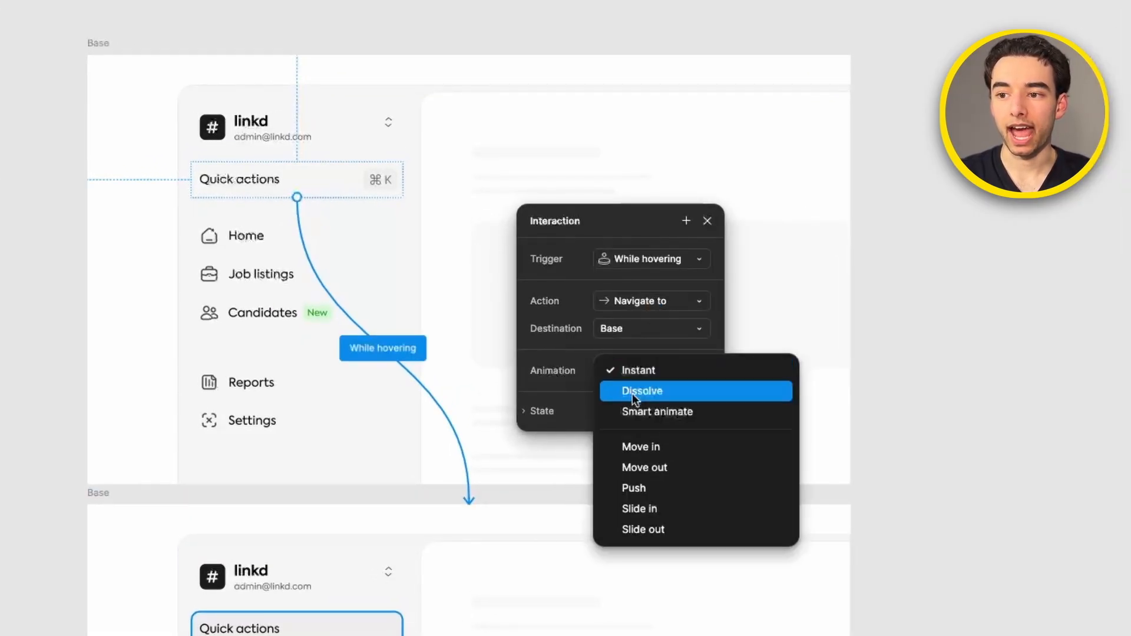
{"action": "left_click", "coordinate": [656, 412]}
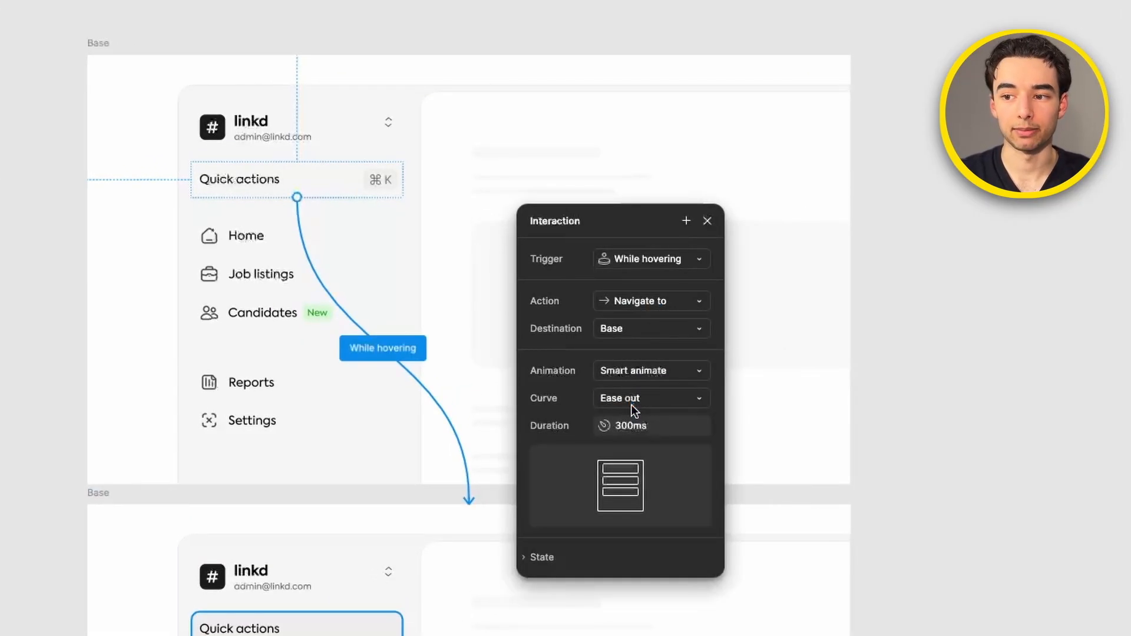
{"action": "left_click", "coordinate": [648, 259]}
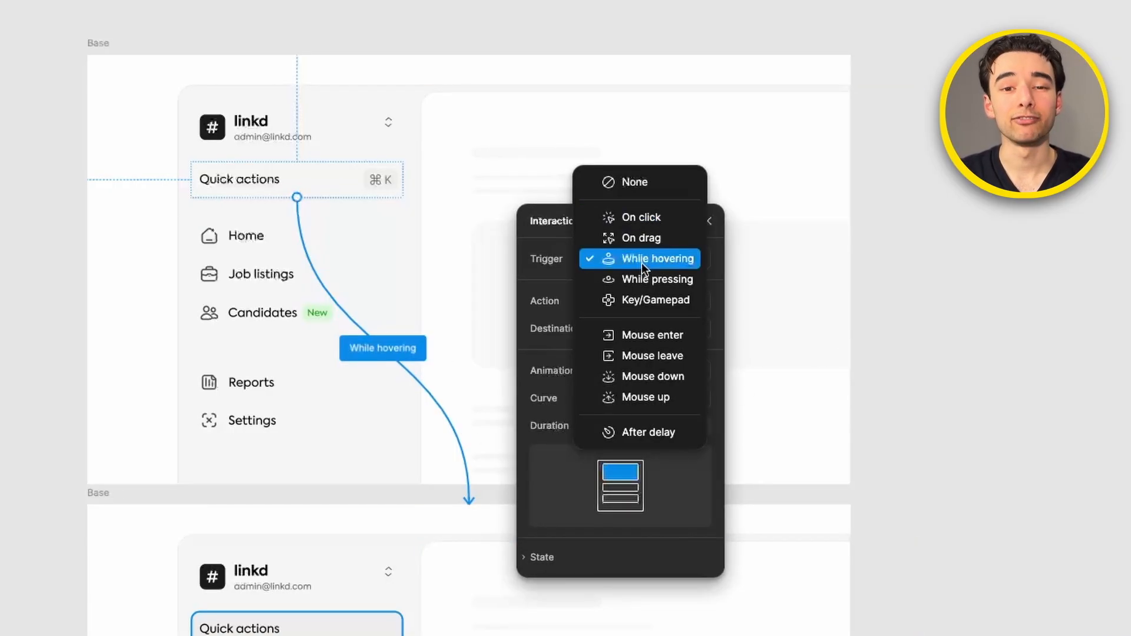
{"action": "left_click", "coordinate": [655, 258]}
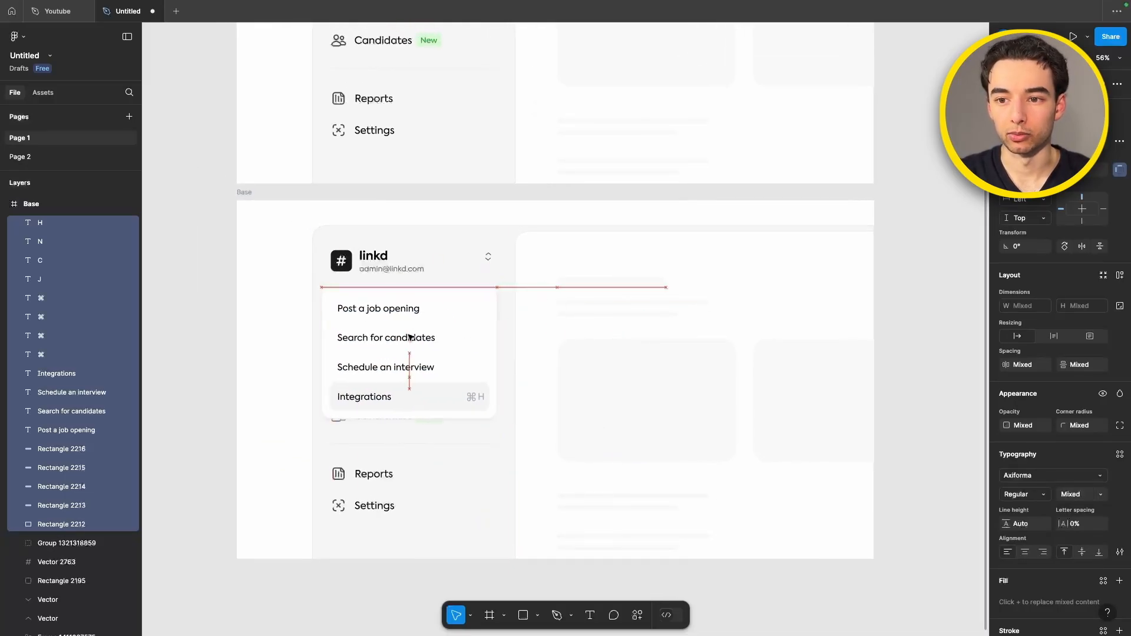
- Highlight Post a job opening by setting its backing rectangle and ⌘ J hint to 100% opacity
{"action": "left_click", "coordinate": [409, 354]}
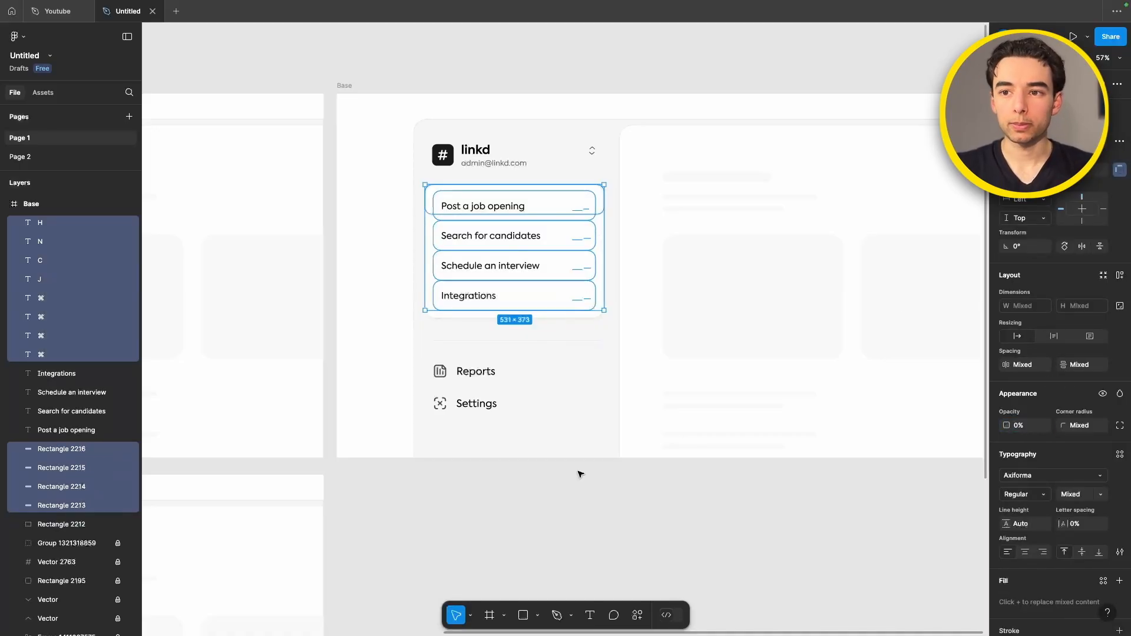
{"action": "mouse_move", "coordinate": [383, 162]}
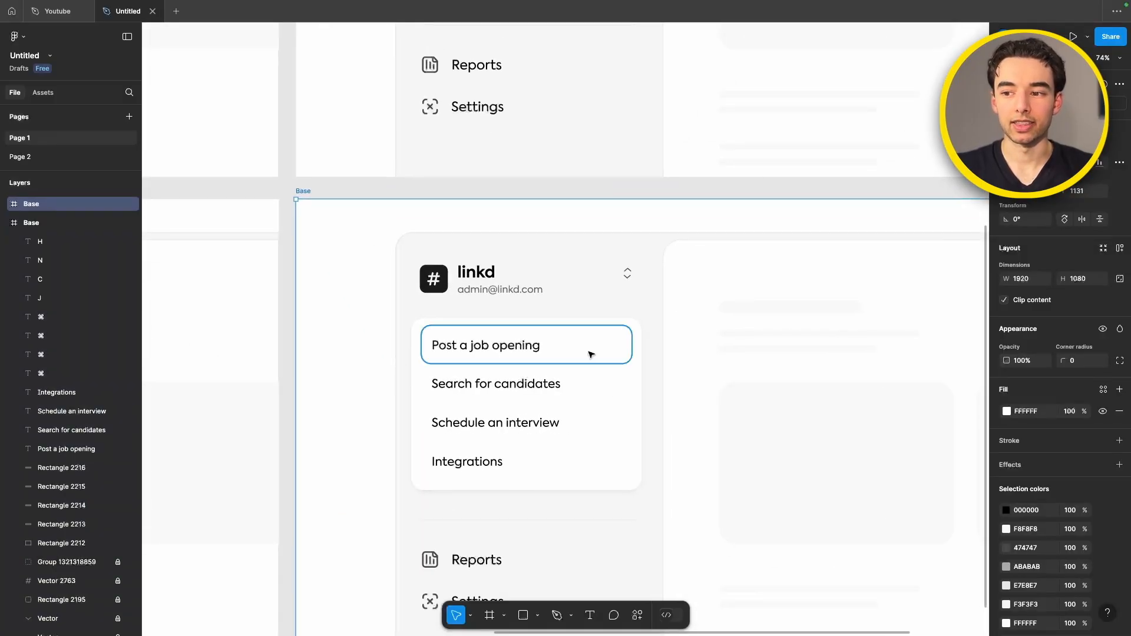
{"action": "left_click", "coordinate": [525, 345]}
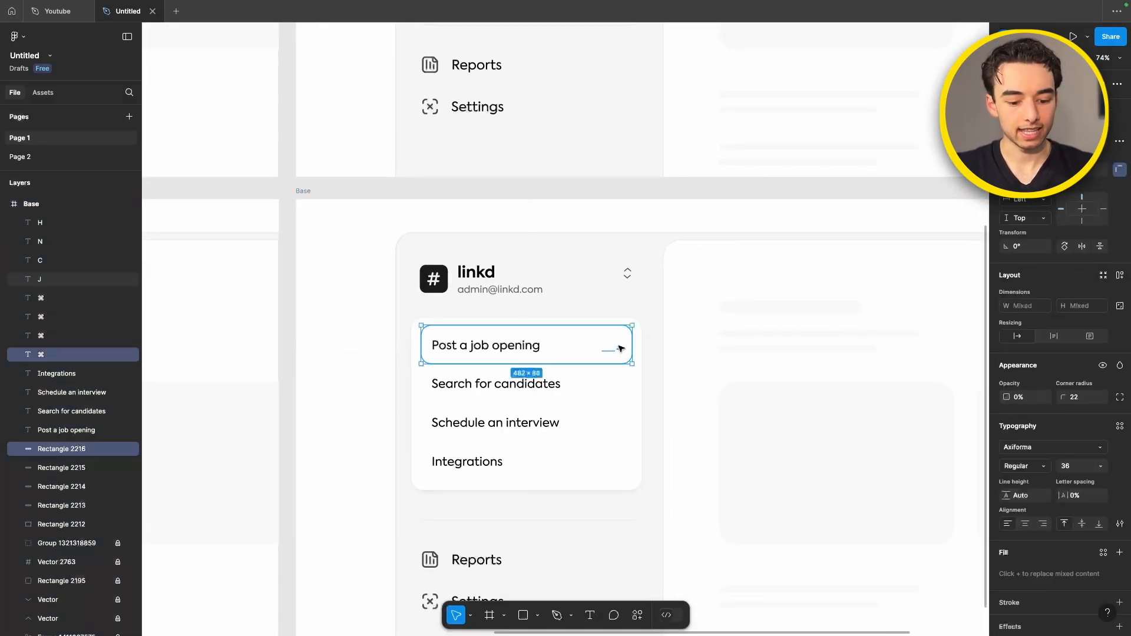
{"action": "left_click", "coordinate": [39, 279]}
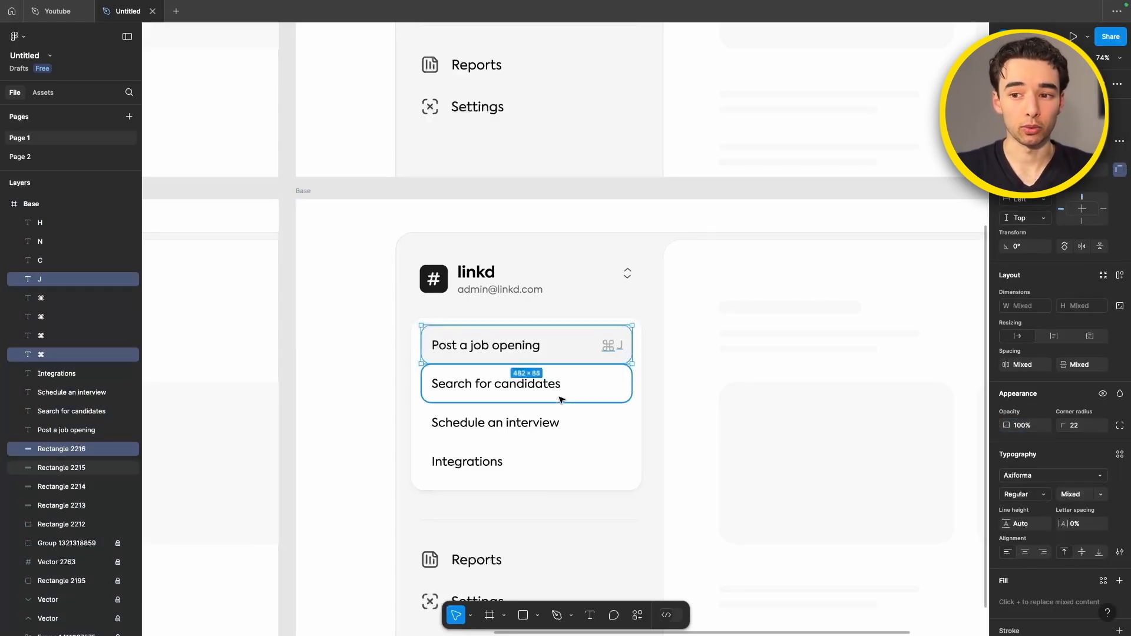
{"action": "scroll", "scroll_direction": "down", "scroll_amount": 3}
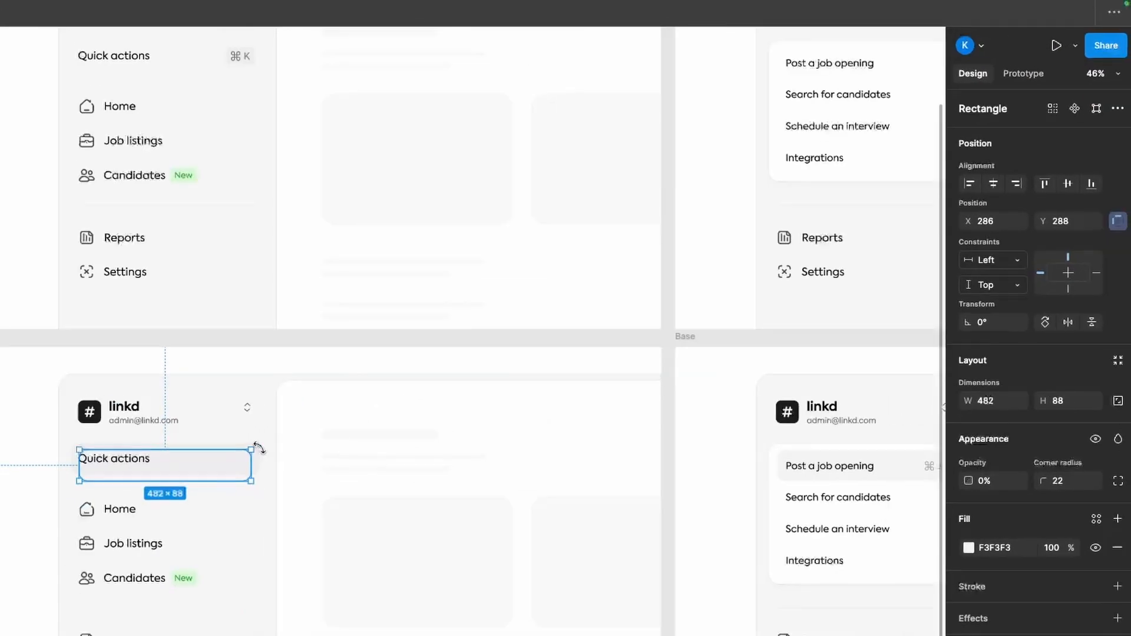
- Link Quick actions to the menu frame on click and Post a job opening to its hover frame while hovering
{"action": "left_click", "coordinate": [1023, 73]}
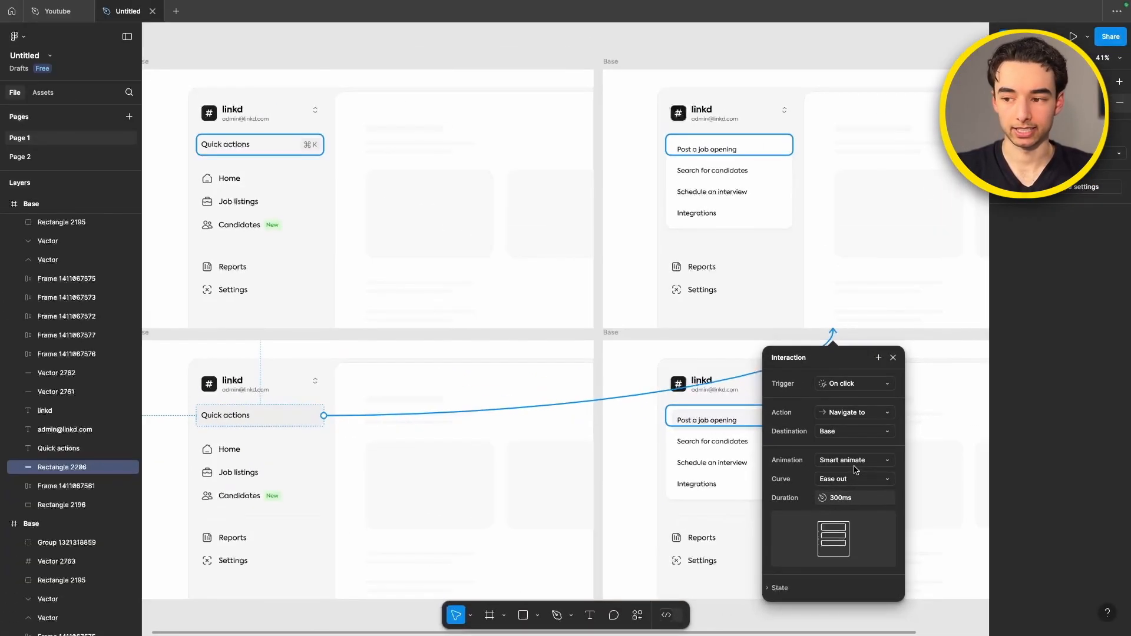
{"action": "scroll", "scroll_direction": "up", "scroll_amount": 3}
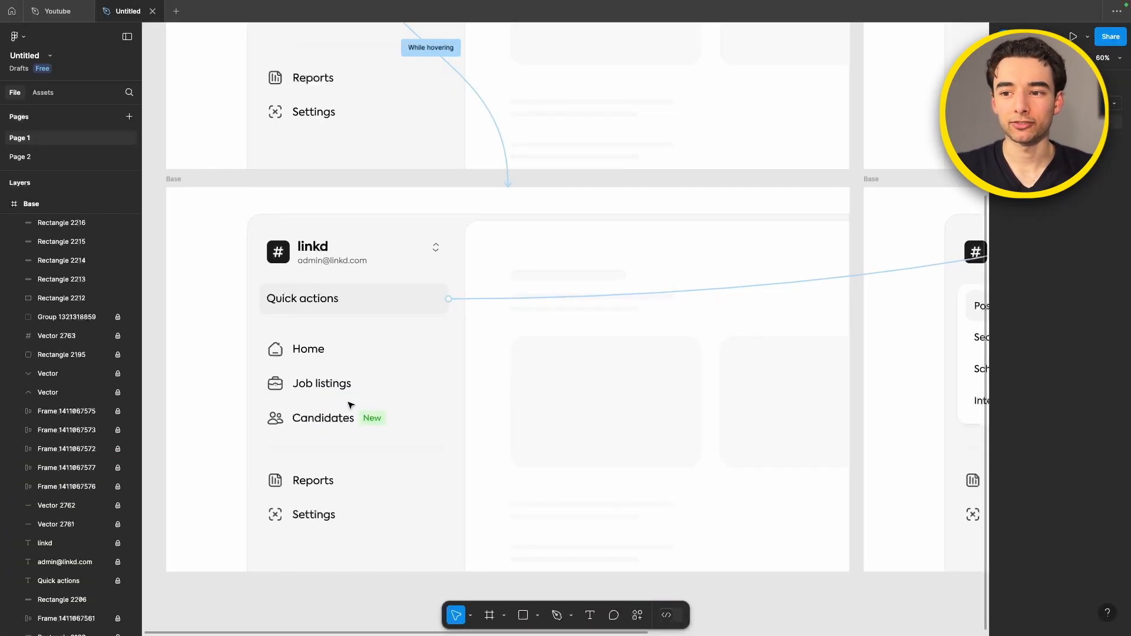
{"action": "scroll", "scroll_direction": "down", "scroll_amount": 3}
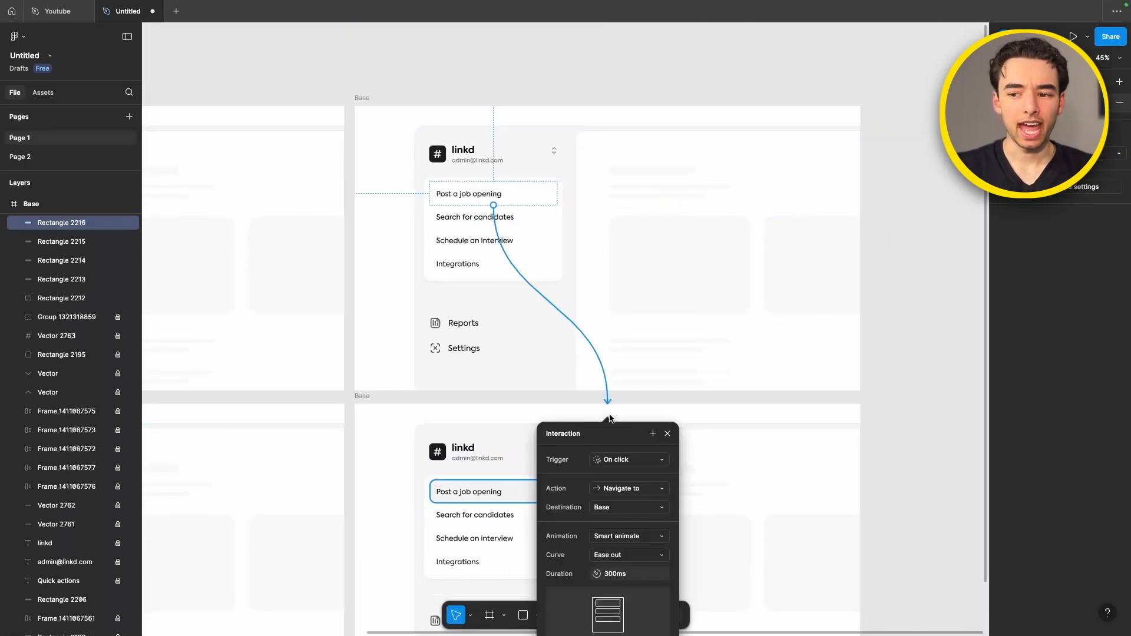
{"action": "left_click", "coordinate": [625, 459]}
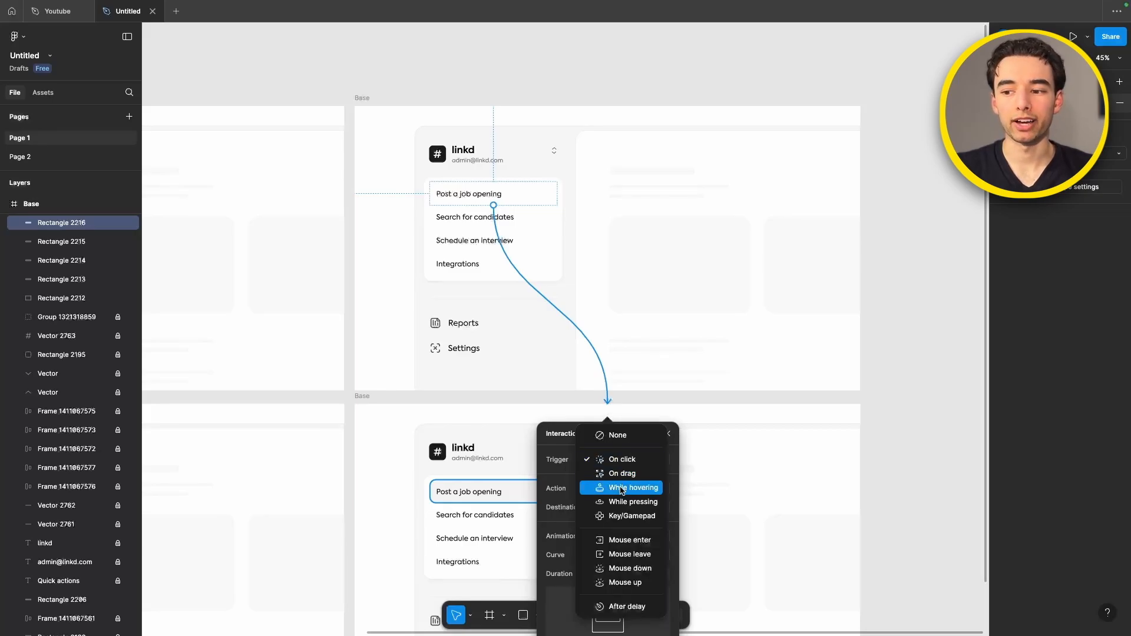
{"action": "left_click", "coordinate": [633, 488]}
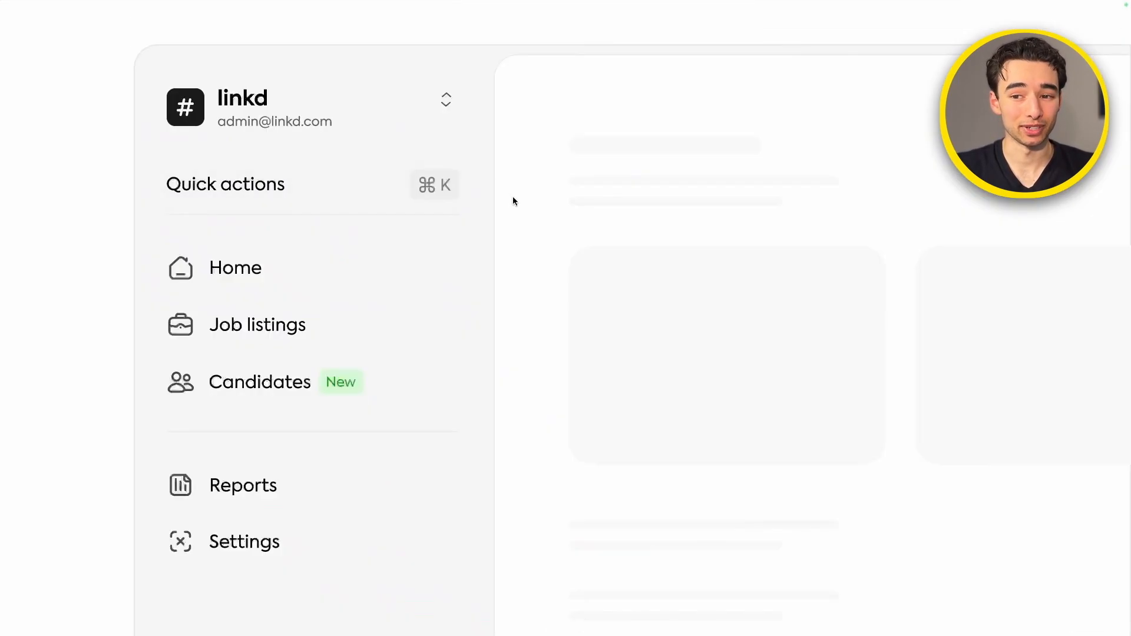
- Connect Search, Schedule and Integrations hover frames with While hovering Smart animate, then preview
{"action": "left_click", "coordinate": [225, 184]}
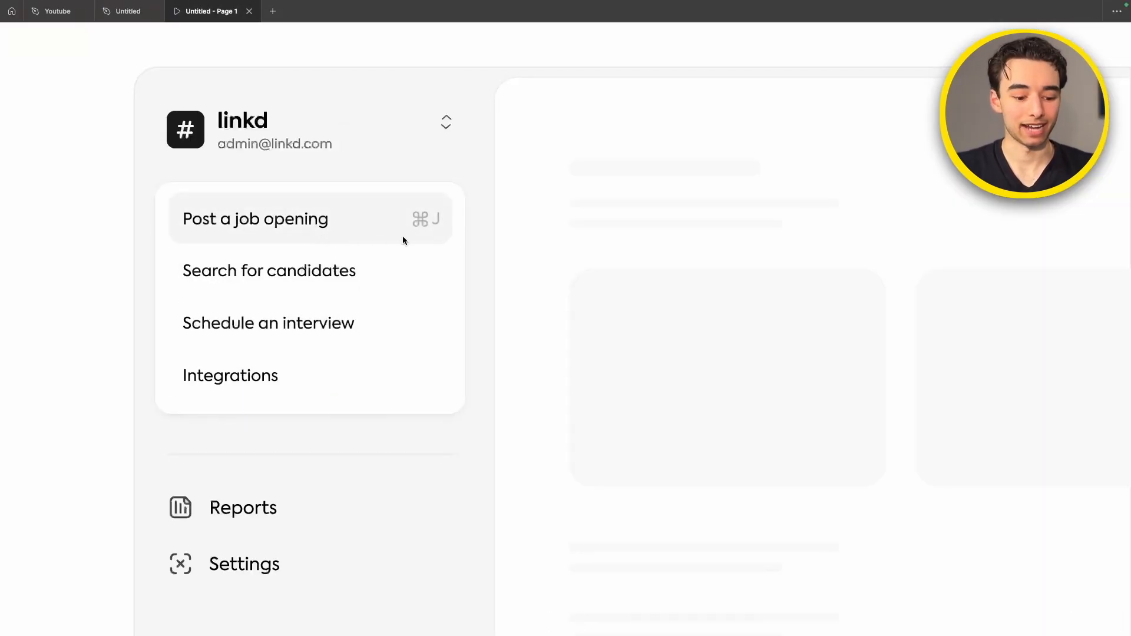
{"action": "left_click", "coordinate": [128, 10]}
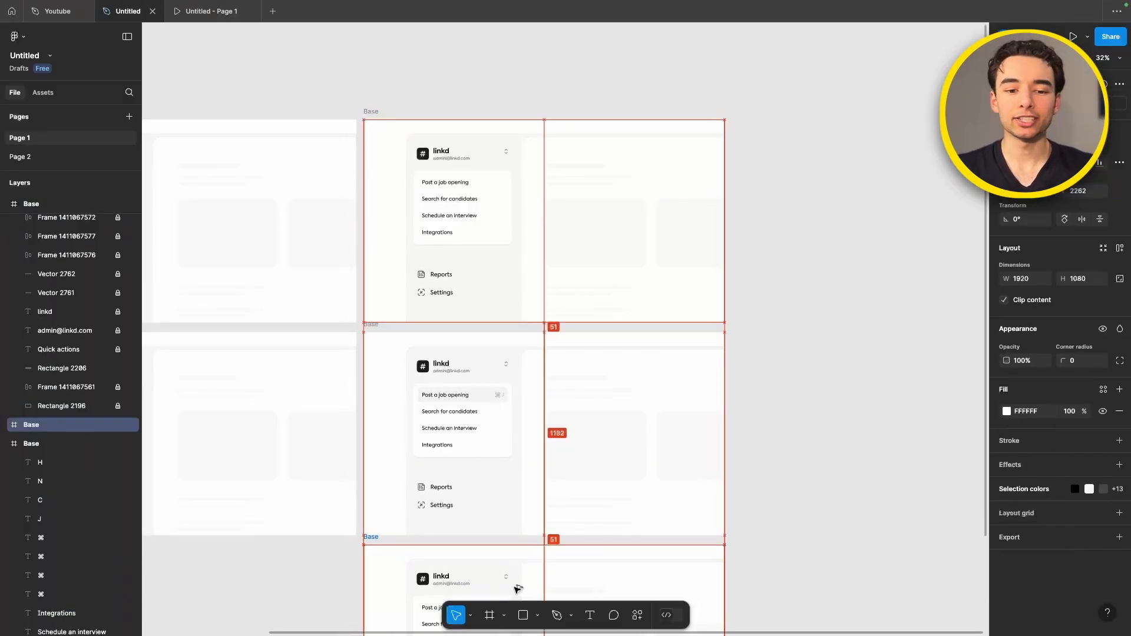
{"action": "scroll", "scroll_direction": "down", "scroll_amount": 3}
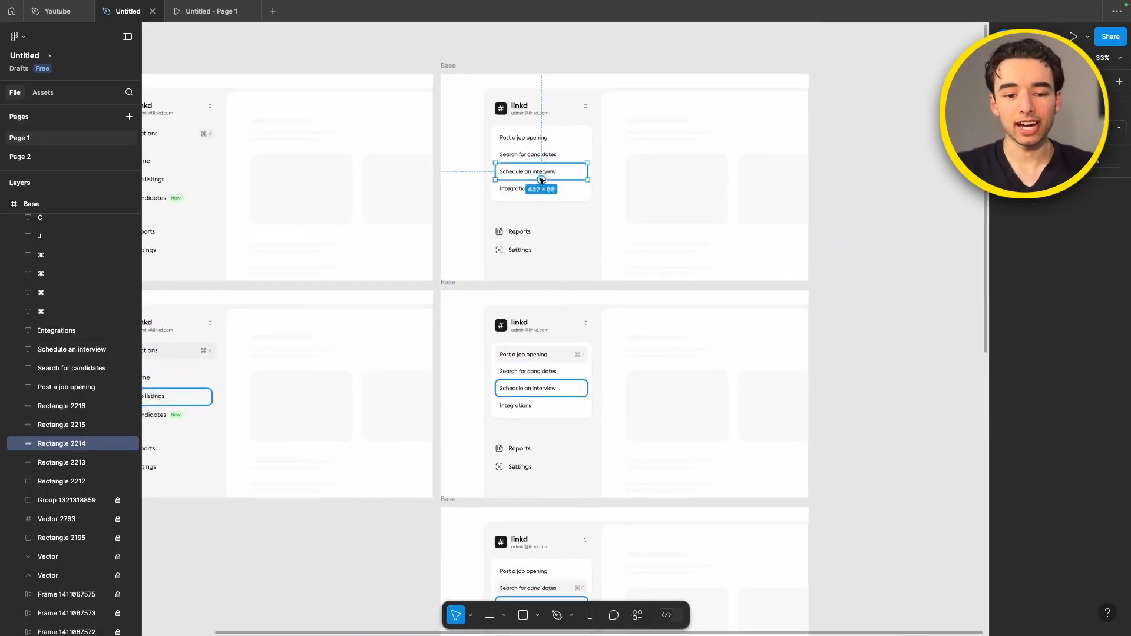
{"action": "left_click", "coordinate": [1073, 36]}
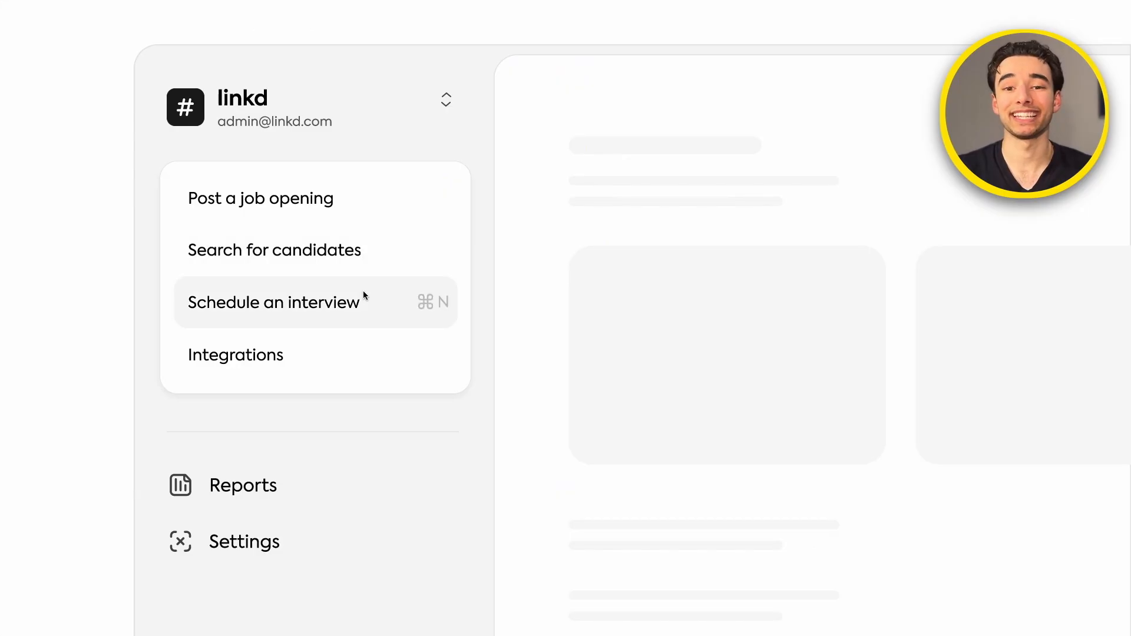
{"action": "mouse_move", "coordinate": [370, 209]}
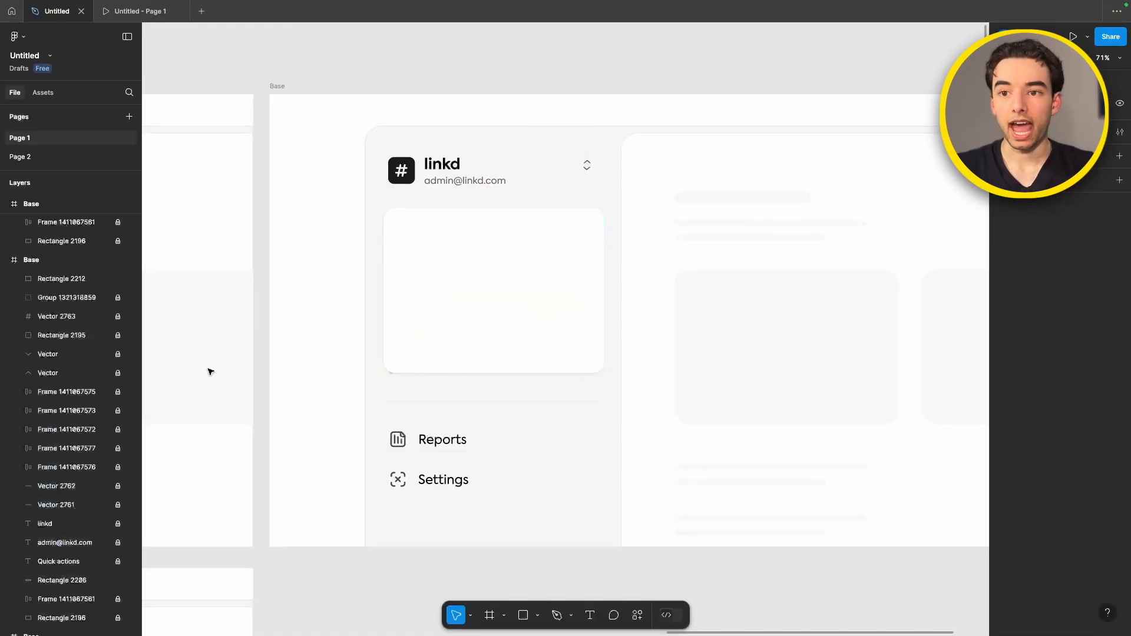
{"action": "left_click", "coordinate": [493, 293]}
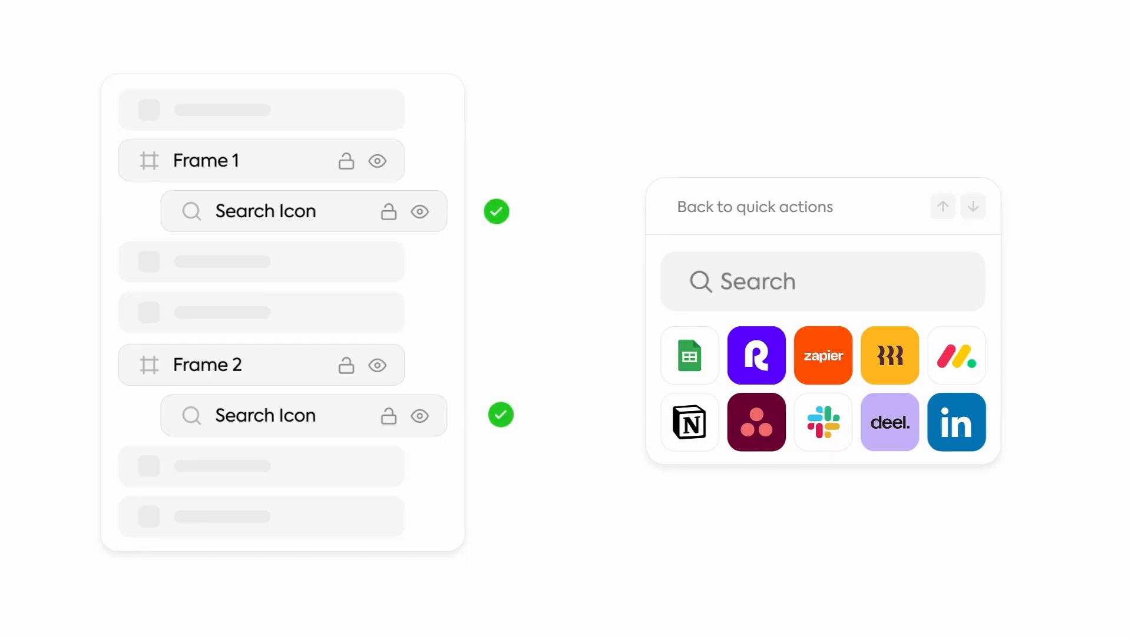
{"action": "mouse_move", "coordinate": [642, 319]}
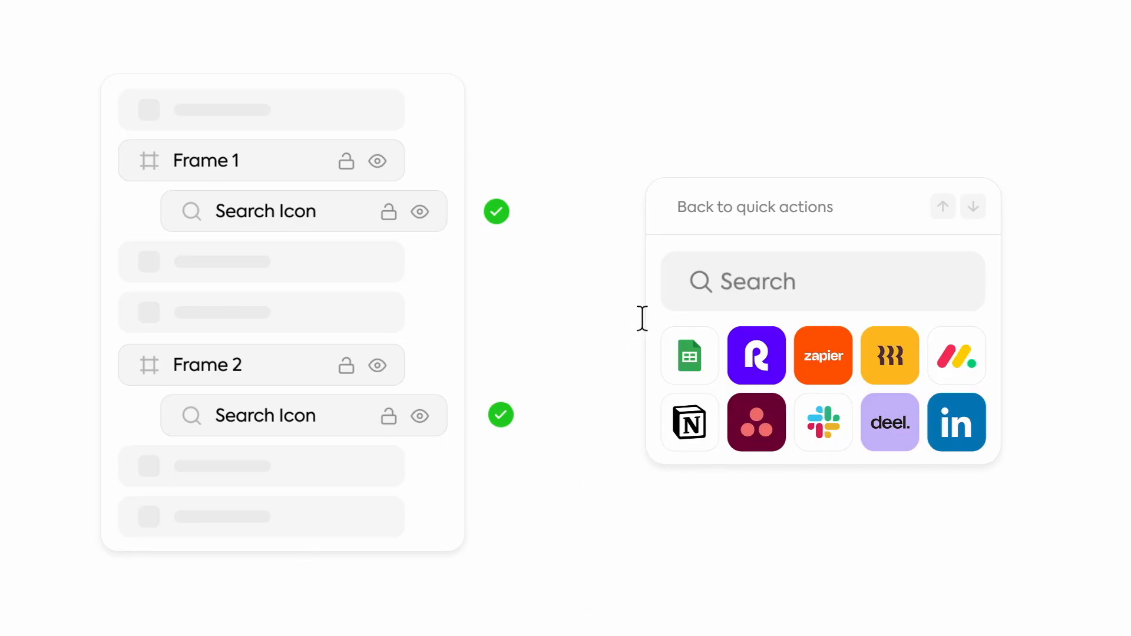
{"action": "left_click", "coordinate": [821, 282]}
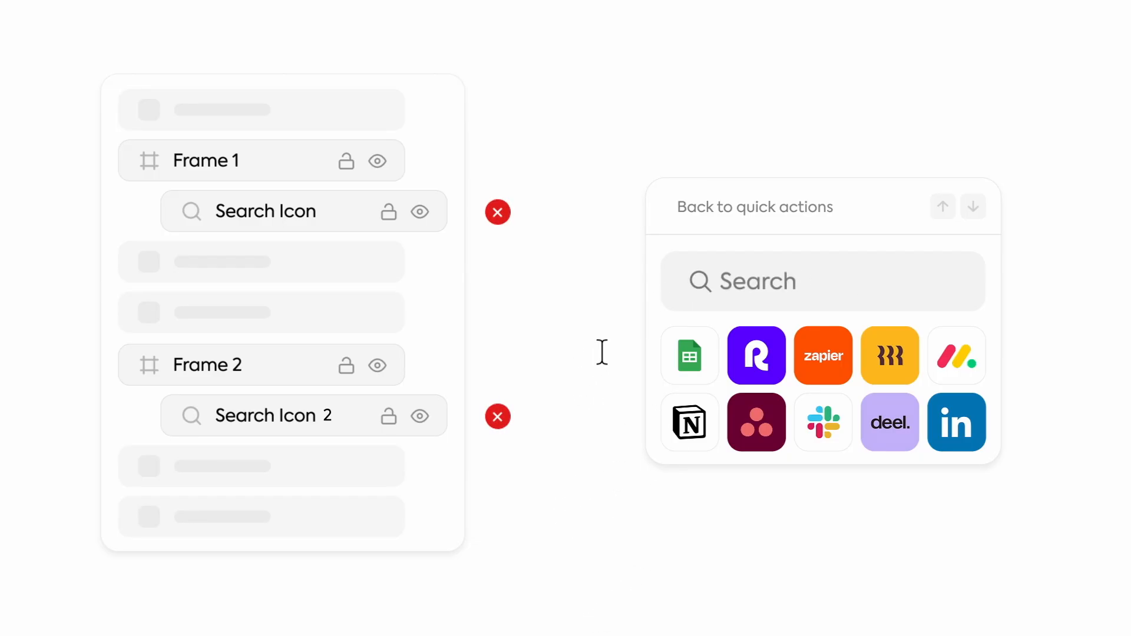
{"action": "left_click", "coordinate": [822, 280]}
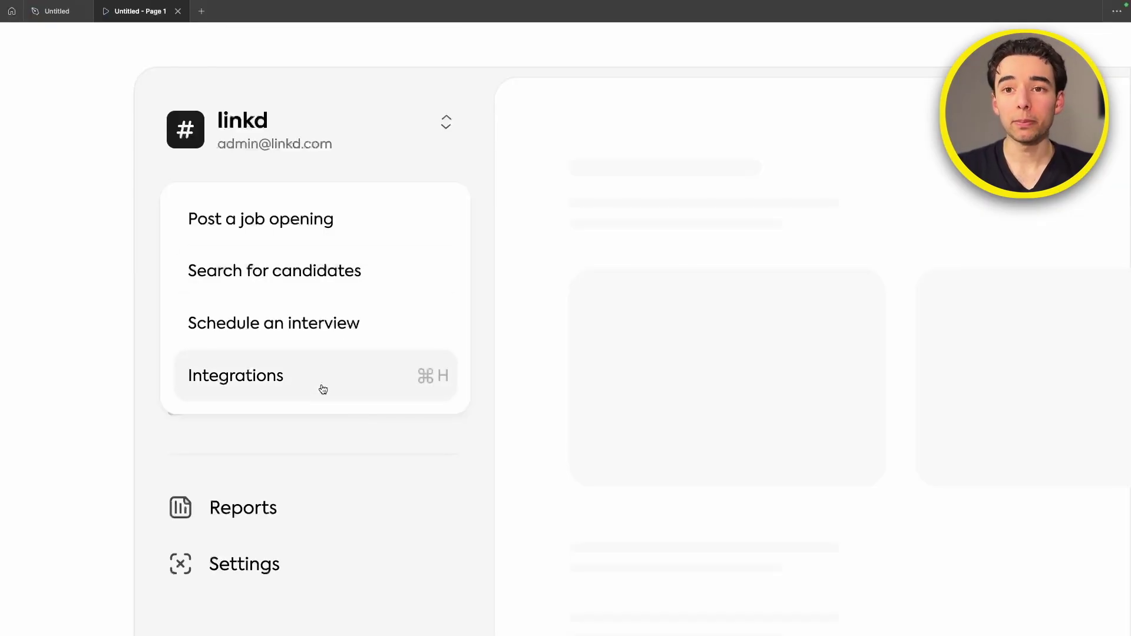
- Test Integrations opening the app-integrations card and Back restoring quick actions, then exit preview
{"action": "left_click", "coordinate": [235, 375]}
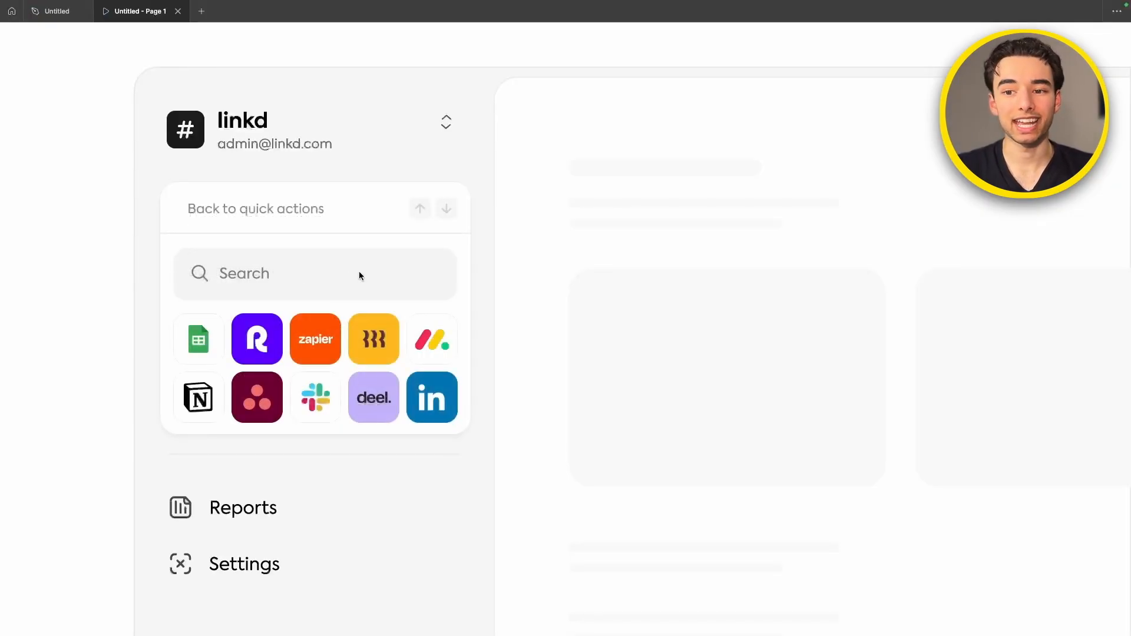
{"action": "left_click", "coordinate": [255, 208]}
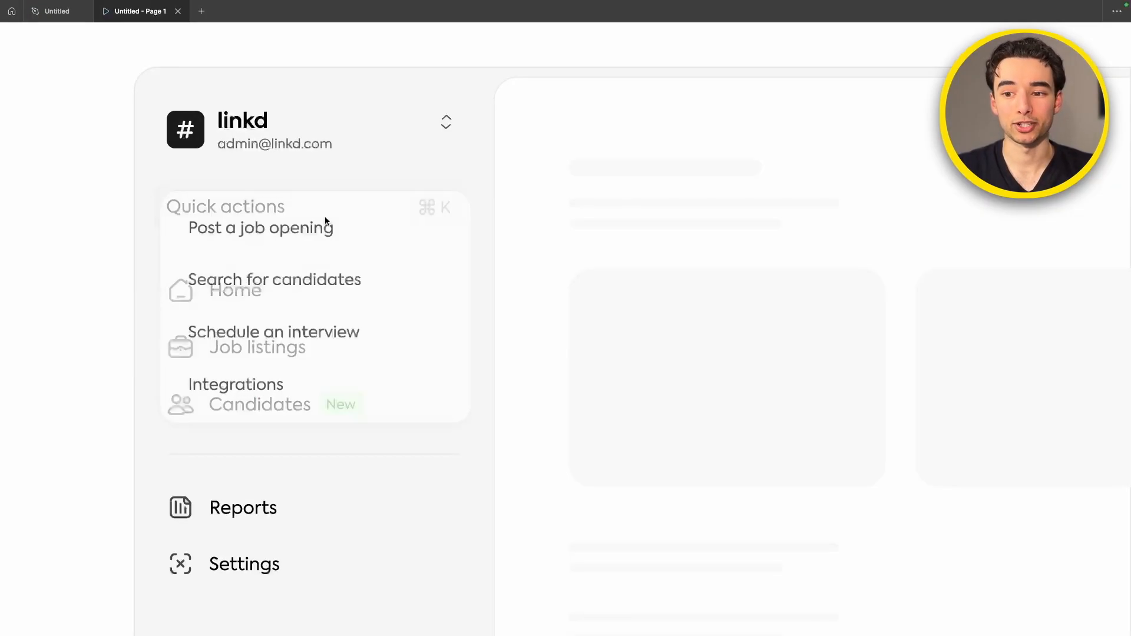
{"action": "left_click", "coordinate": [235, 384]}
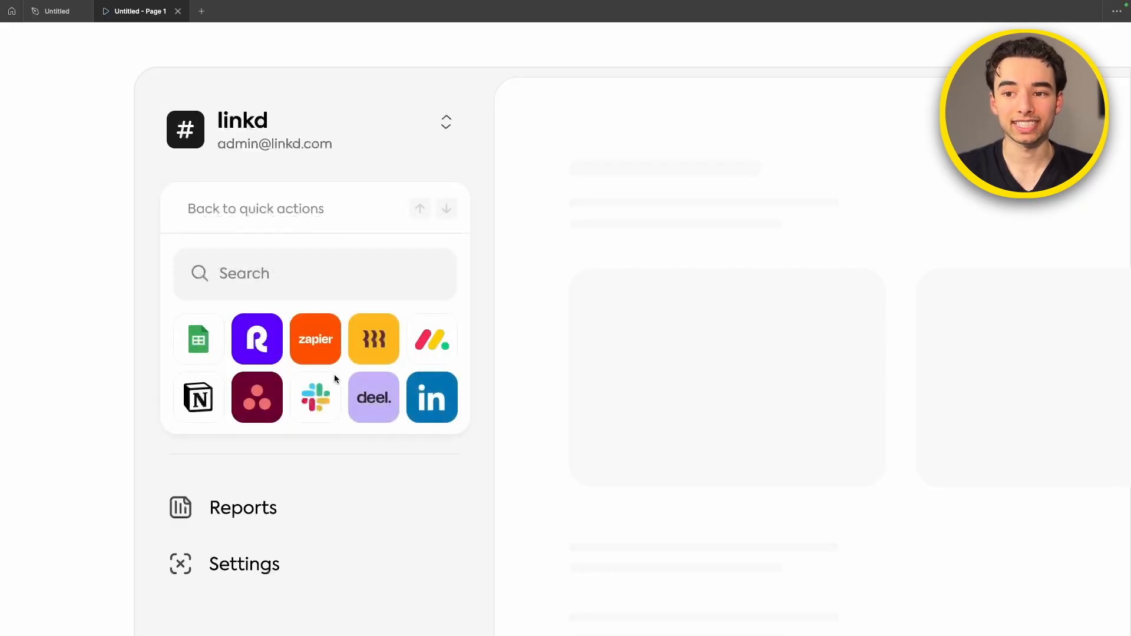
{"action": "left_click", "coordinate": [51, 11]}
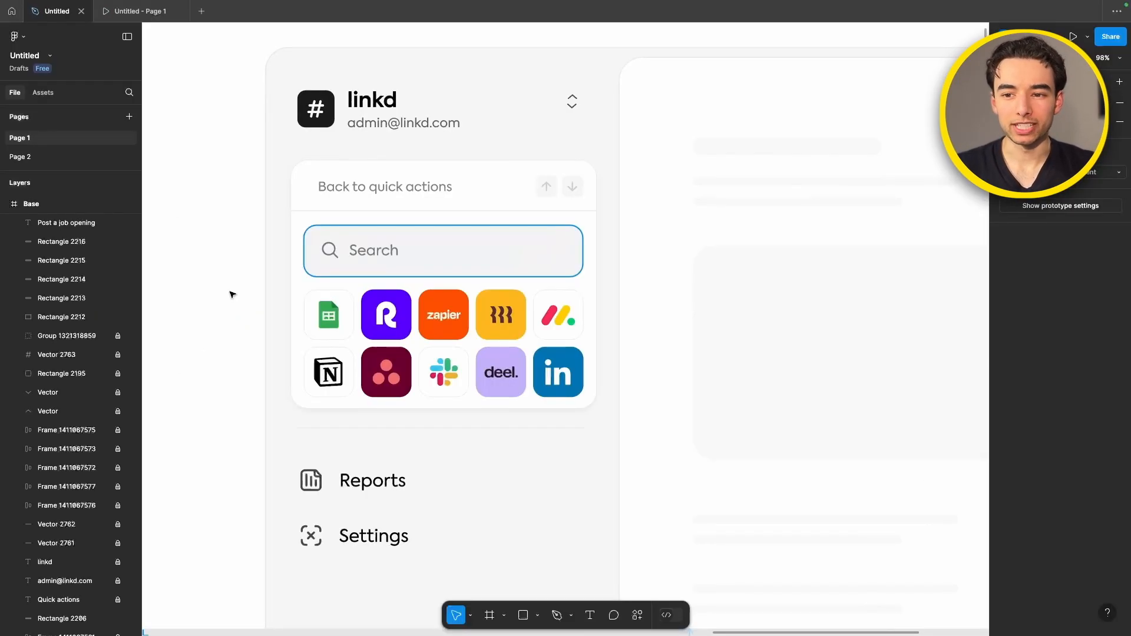
- Link the Notion tile group to its tooltip frame with Smart animate, Ease out, 300ms
{"action": "scroll", "scroll_direction": "down", "scroll_amount": 3}
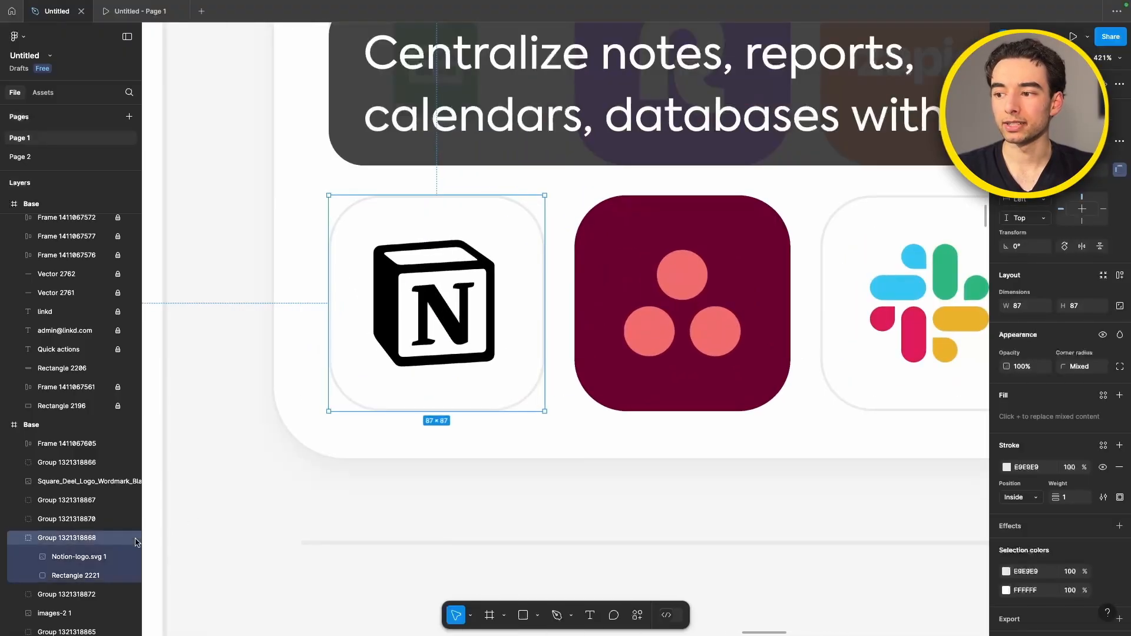
{"action": "left_click", "coordinate": [1007, 418]}
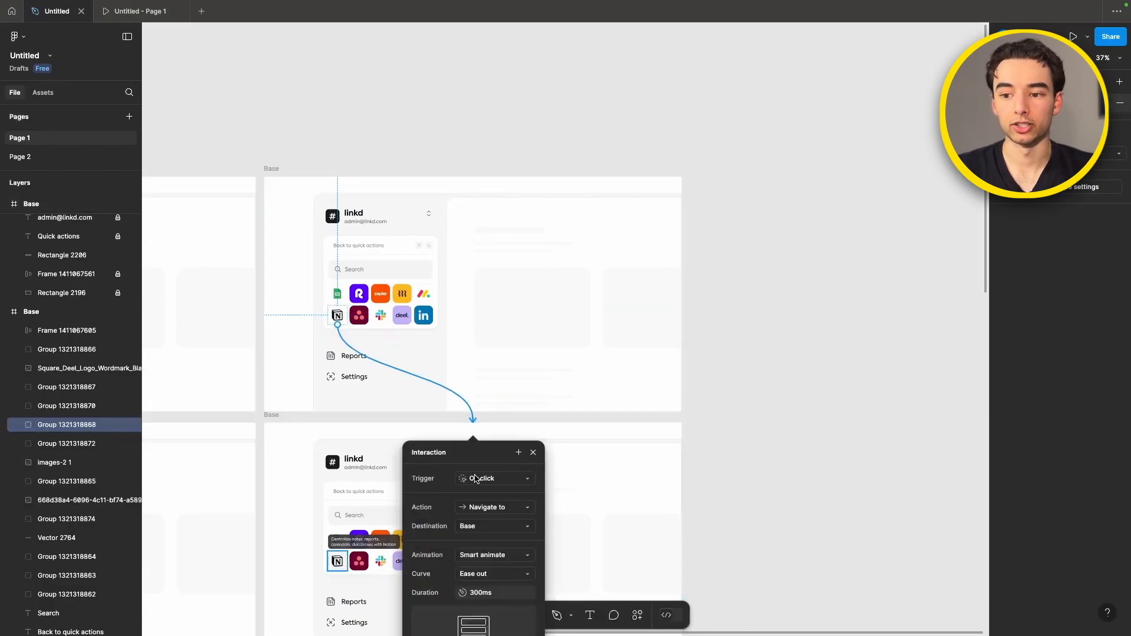
- Switch the Notion tooltip trigger to While hovering and preview hovering the Remote and Notion tiles
{"action": "left_click", "coordinate": [495, 479]}
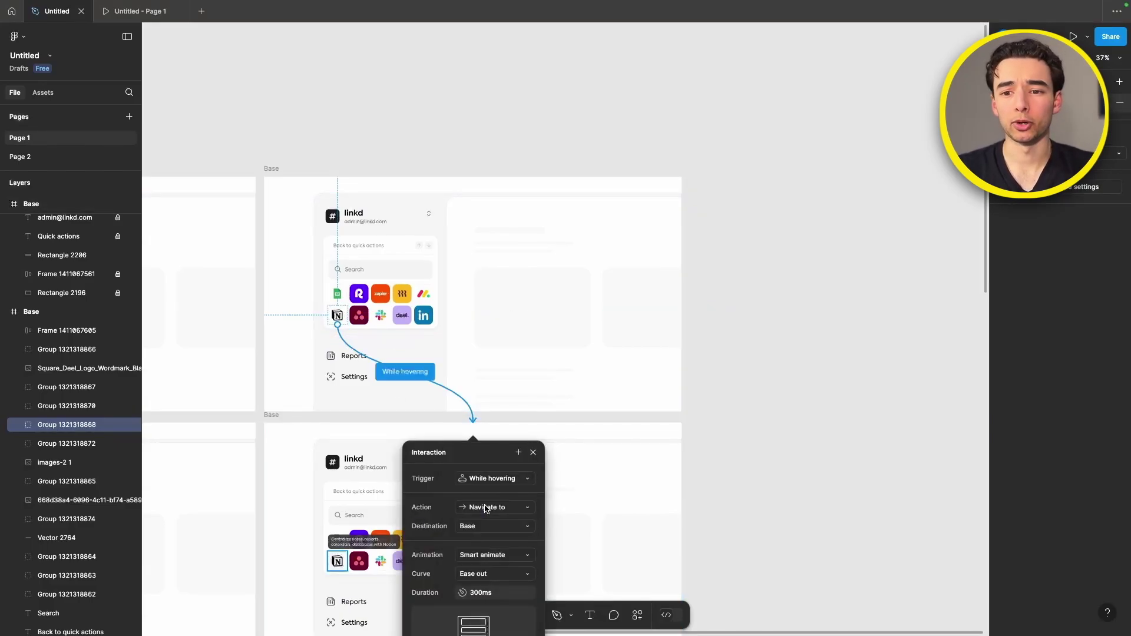
{"action": "left_click", "coordinate": [1073, 36]}
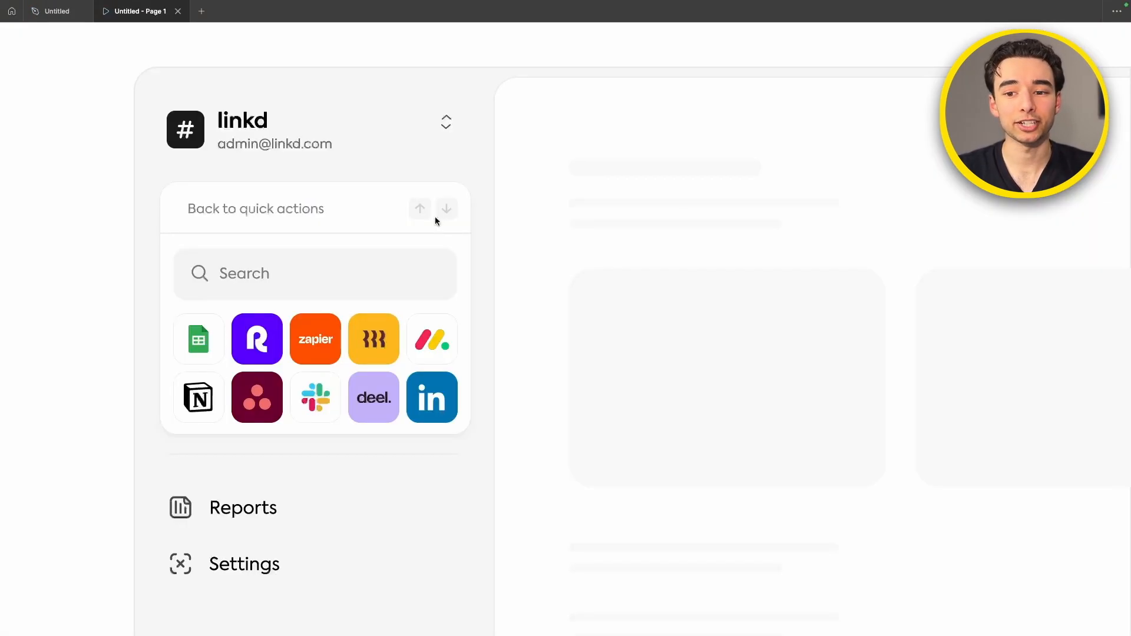
{"action": "mouse_move", "coordinate": [198, 398]}
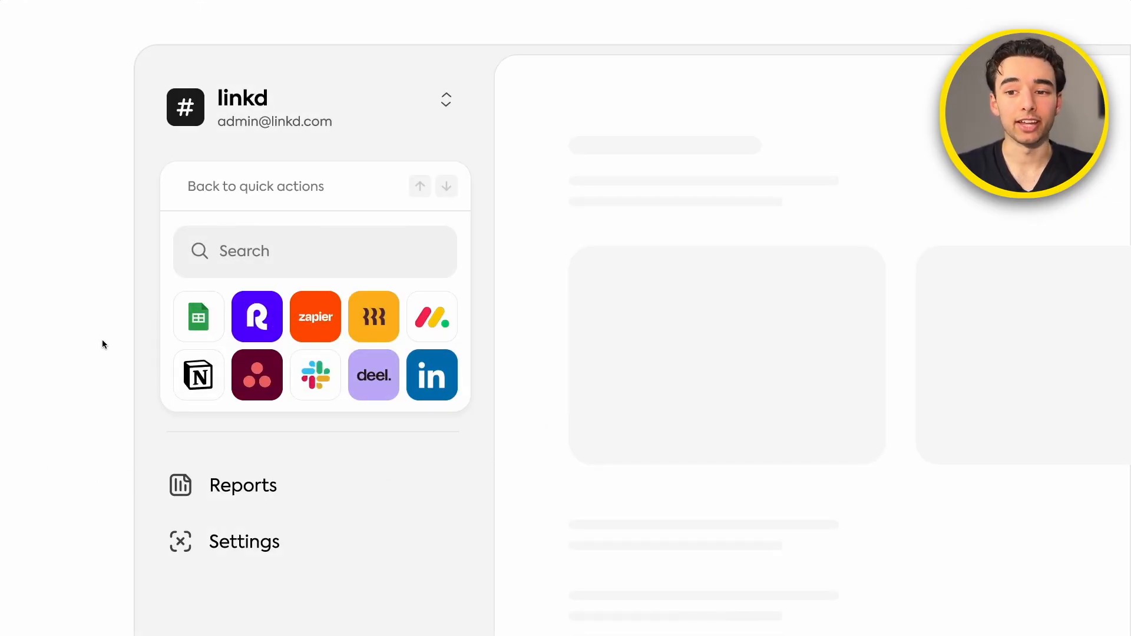
{"action": "mouse_move", "coordinate": [256, 317]}
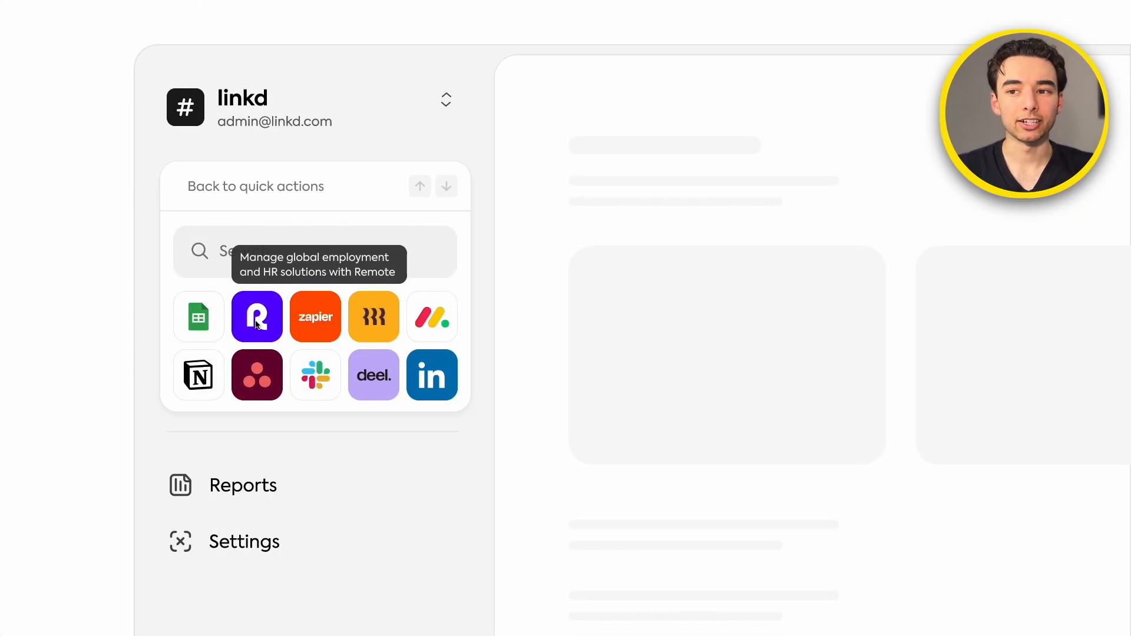
{"action": "mouse_move", "coordinate": [198, 376]}
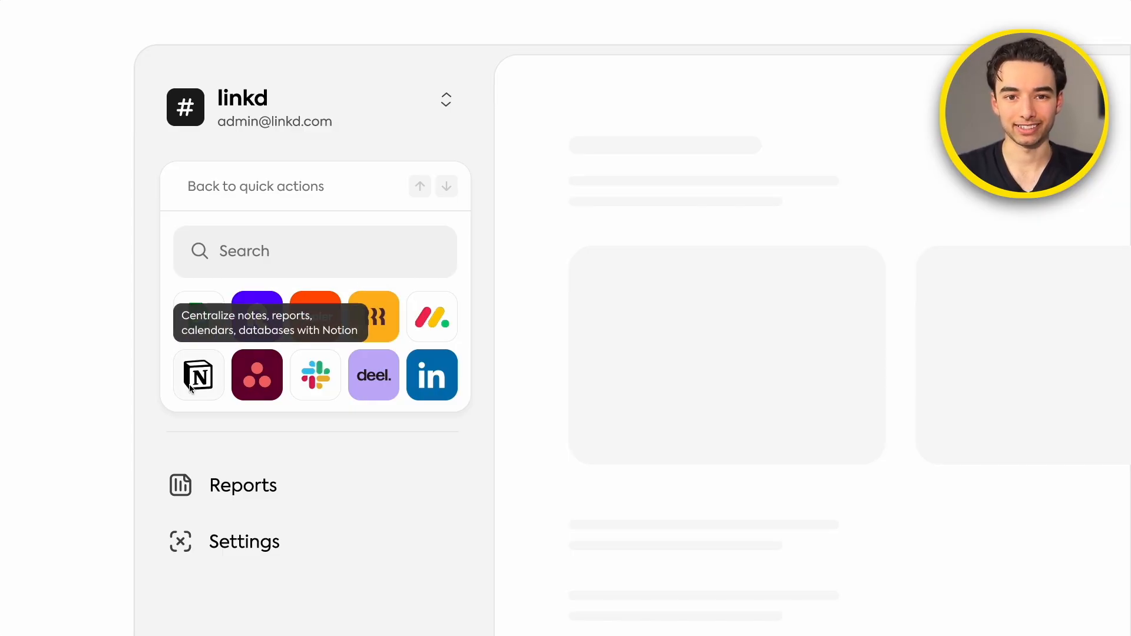
{"action": "mouse_move", "coordinate": [314, 376]}
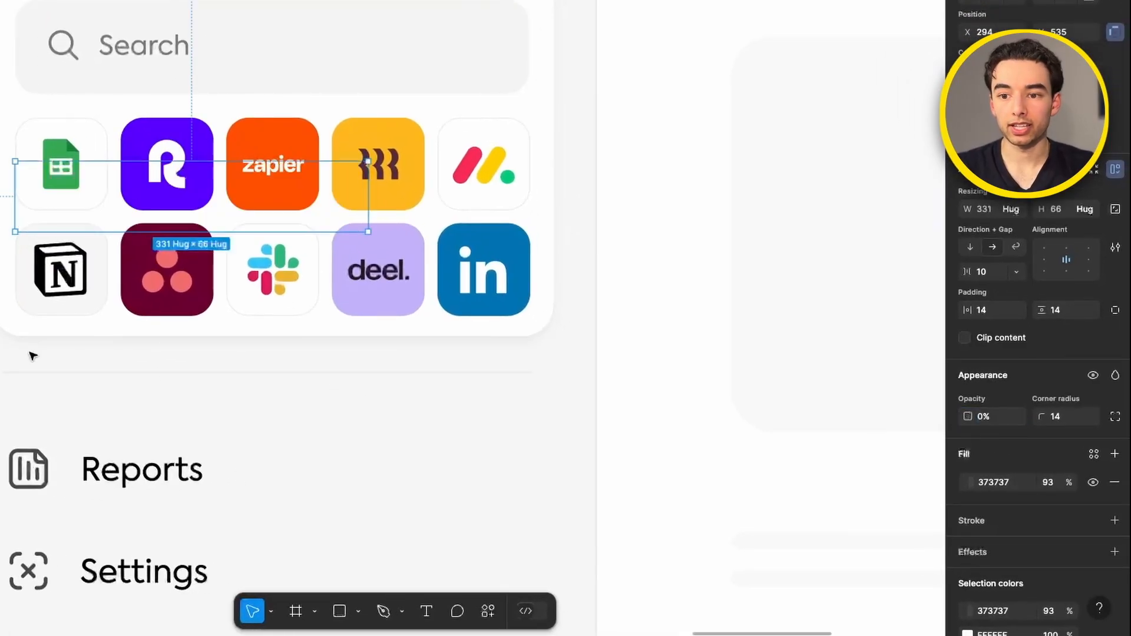
- Give Rectangle 2221 a 2px inside FFB300 stroke and a layer blur effect
{"action": "left_click", "coordinate": [61, 270]}
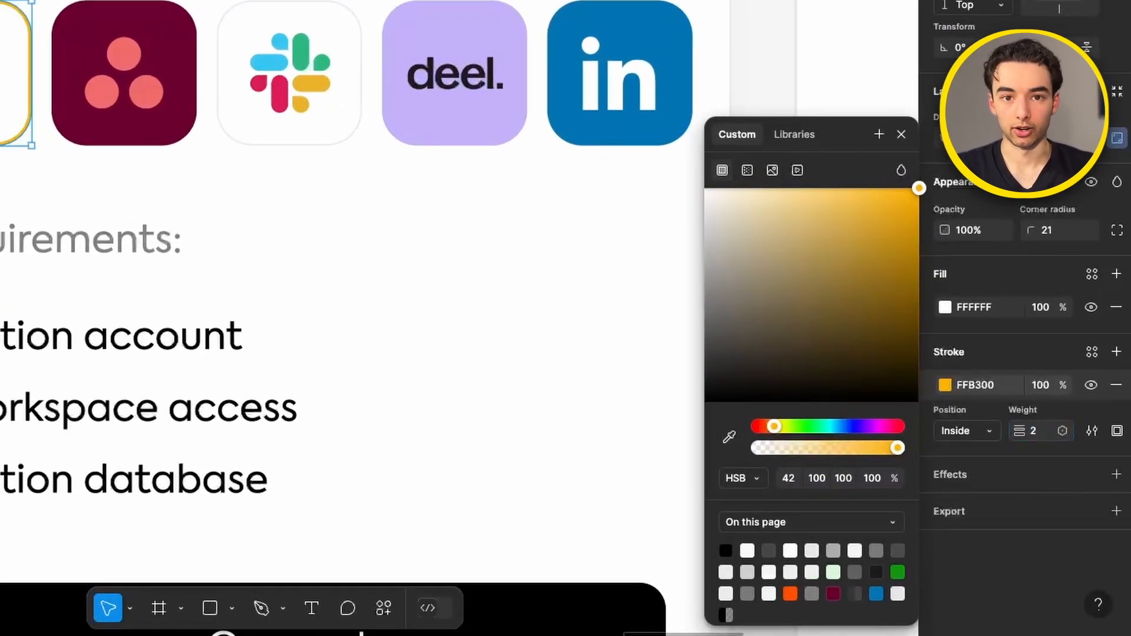
{"action": "left_click", "coordinate": [901, 134]}
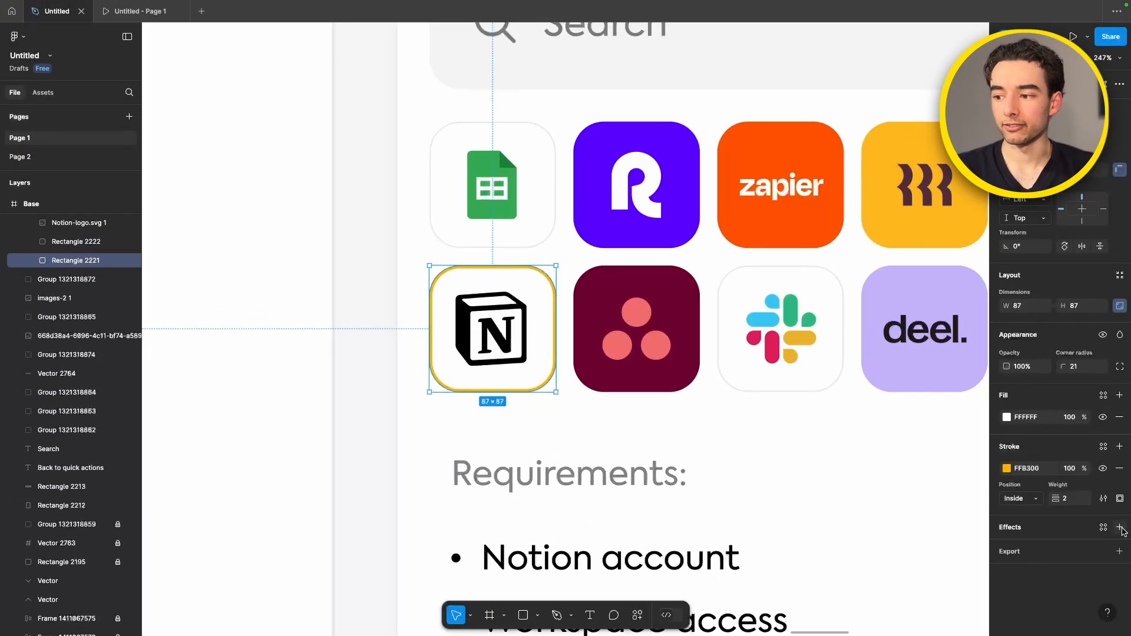
{"action": "left_click", "coordinate": [1119, 527]}
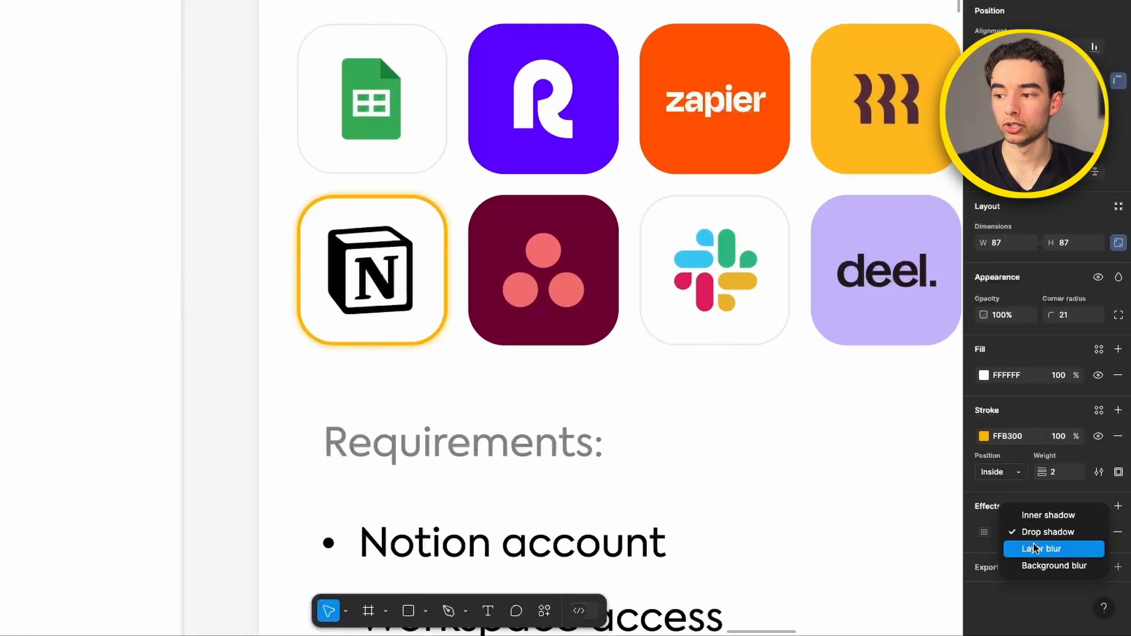
{"action": "left_click", "coordinate": [1044, 549]}
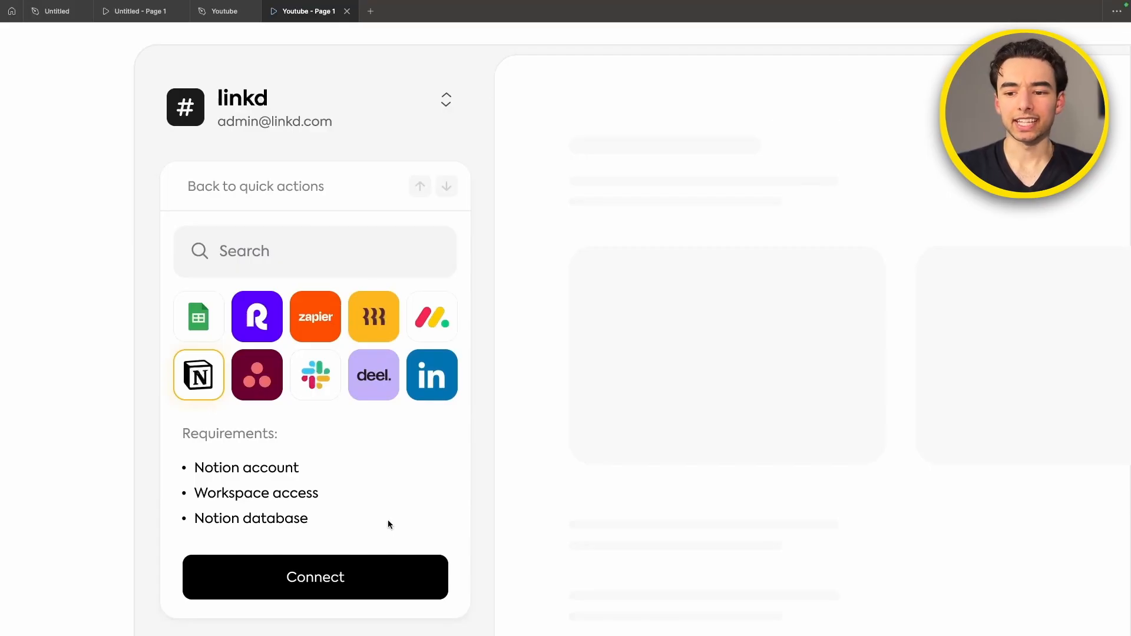
{"action": "mouse_move", "coordinate": [392, 512]}
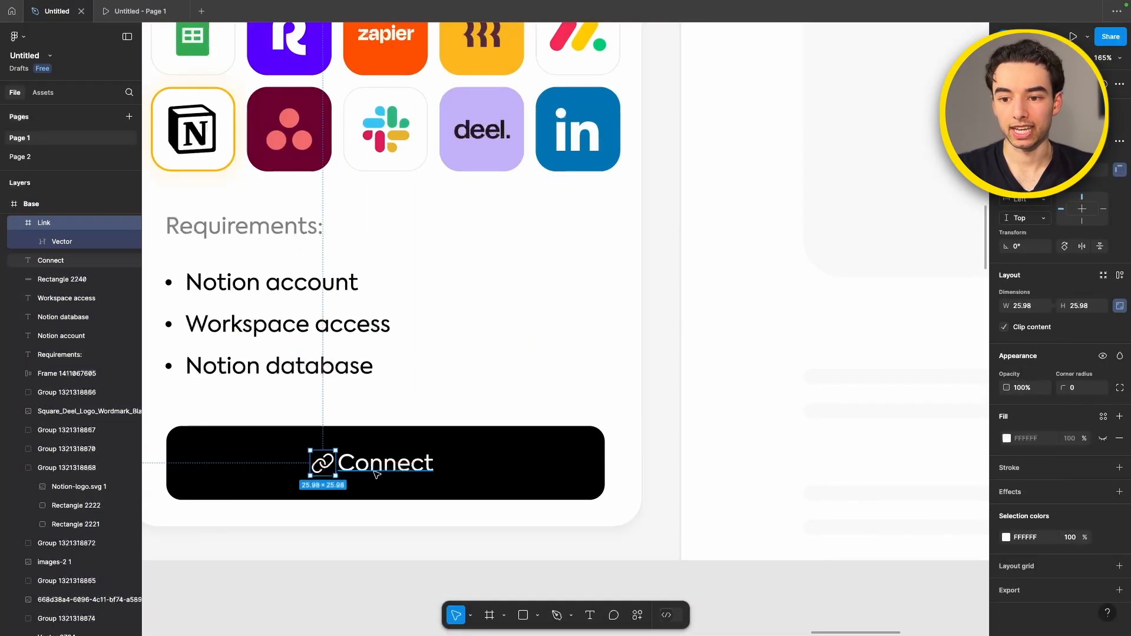
- Place the link icon left of the Connect label, set the hover trigger, and preview
{"action": "left_click", "coordinate": [51, 261]}
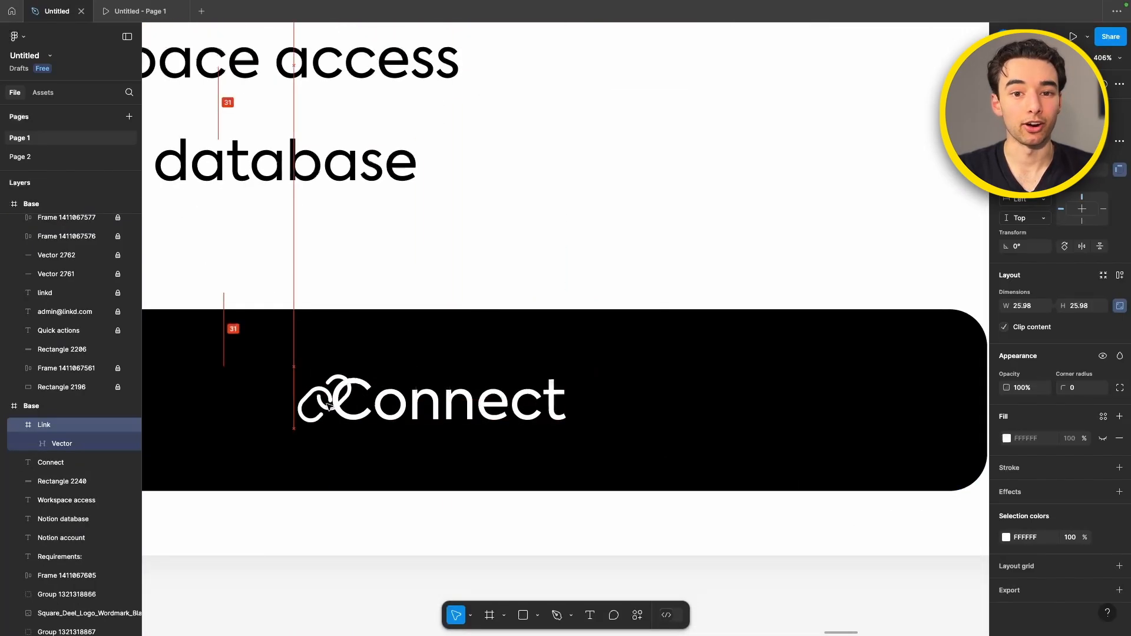
{"action": "left_click", "coordinate": [328, 401]}
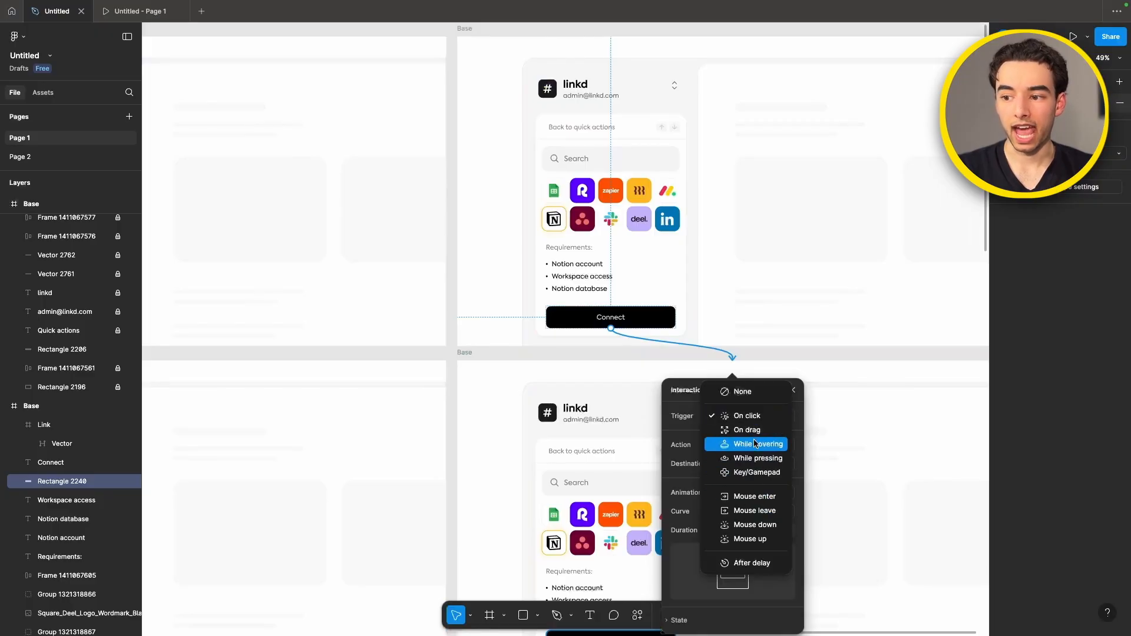
{"action": "left_click", "coordinate": [1073, 36]}
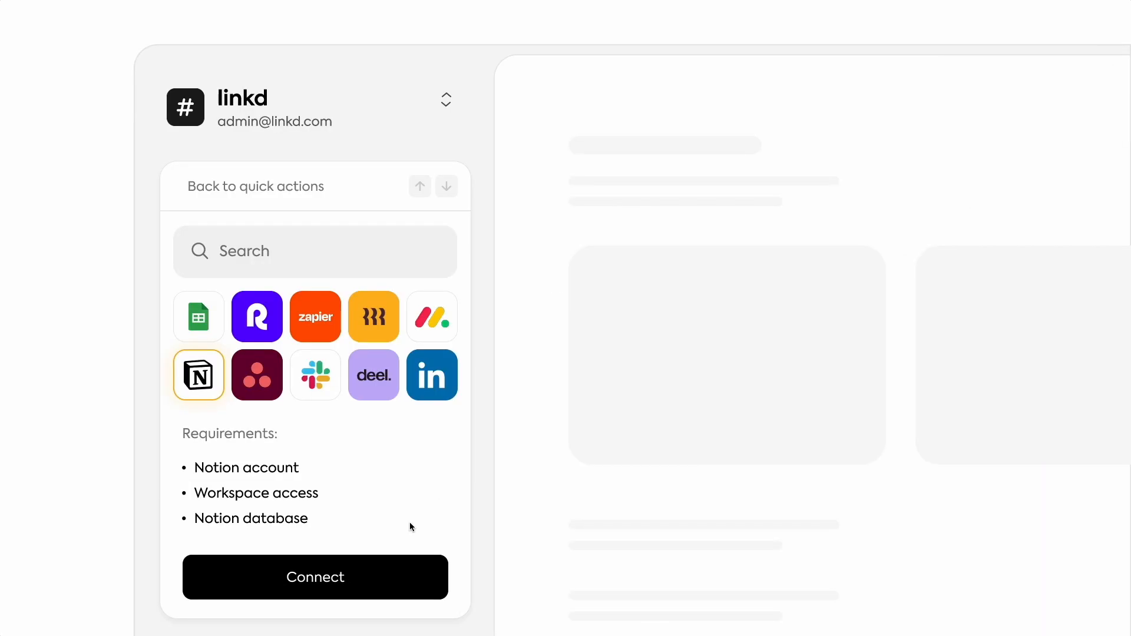
{"action": "mouse_move", "coordinate": [404, 533]}
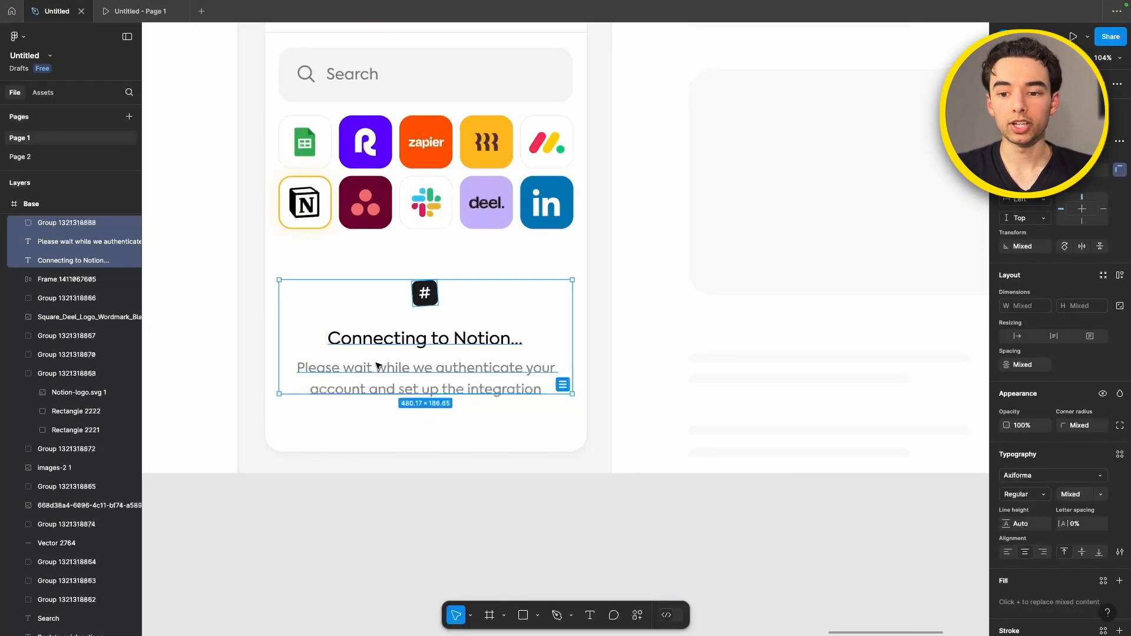
- Select the Connect button in the hover frame to replace it with the 'Connecting to Notion…' message
{"action": "scroll", "scroll_direction": "down", "scroll_amount": 3}
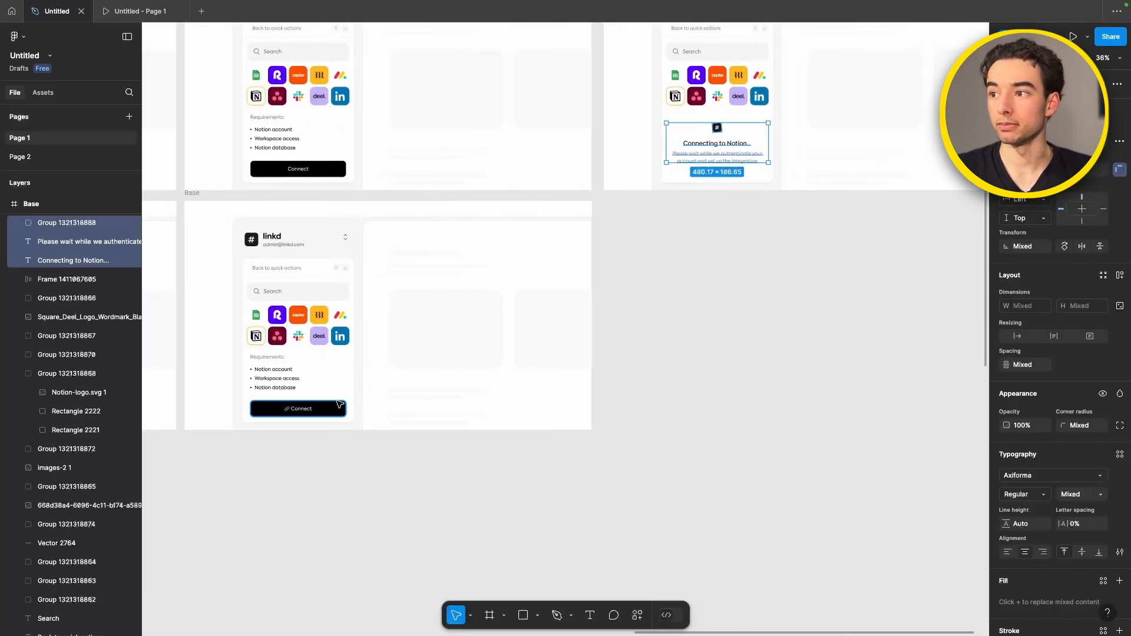
{"action": "left_click", "coordinate": [299, 408]}
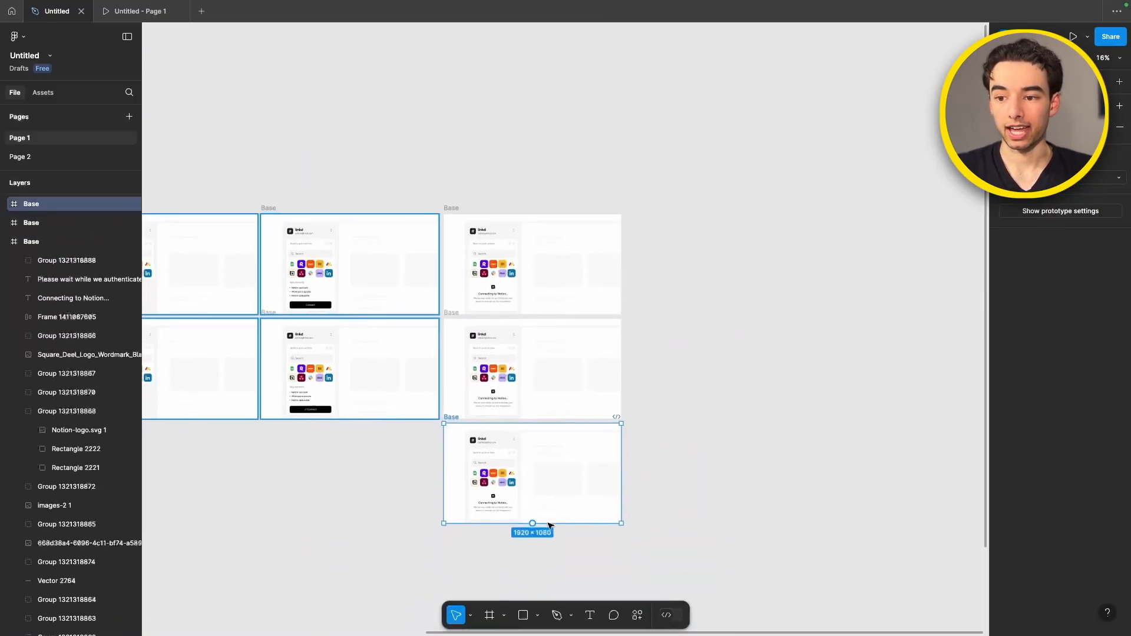
{"action": "scroll", "scroll_direction": "down", "scroll_amount": 3}
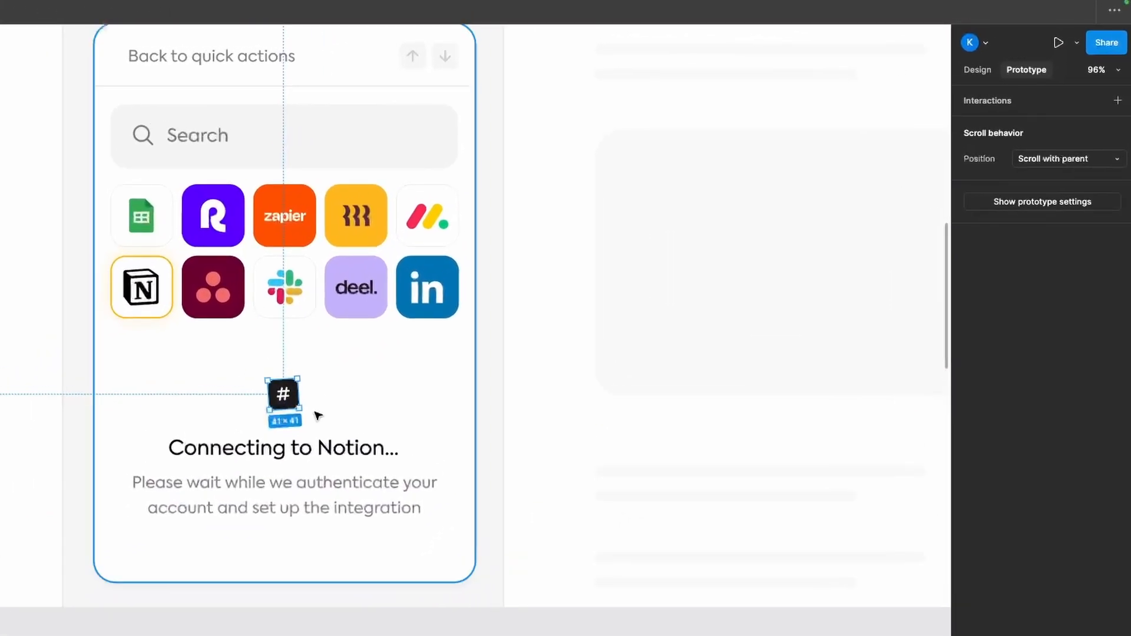
- Rotate the logo above 'Connecting to Notion…' by 180° in the loading frame
{"action": "left_click", "coordinate": [977, 69]}
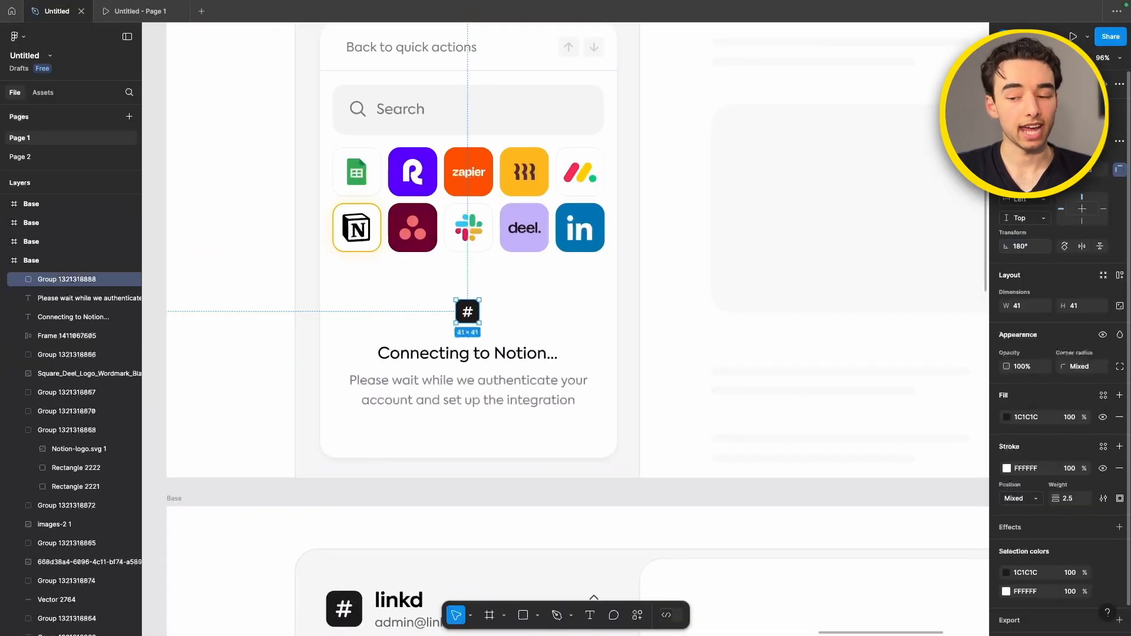
{"action": "scroll", "scroll_direction": "up", "scroll_amount": 3}
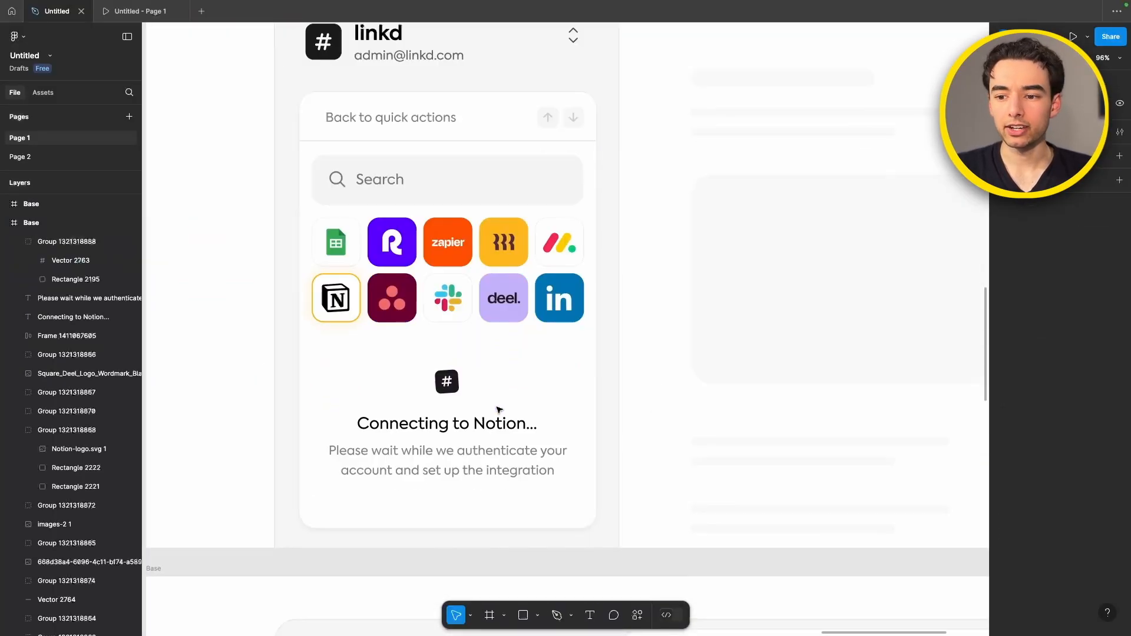
{"action": "left_click", "coordinate": [446, 382]}
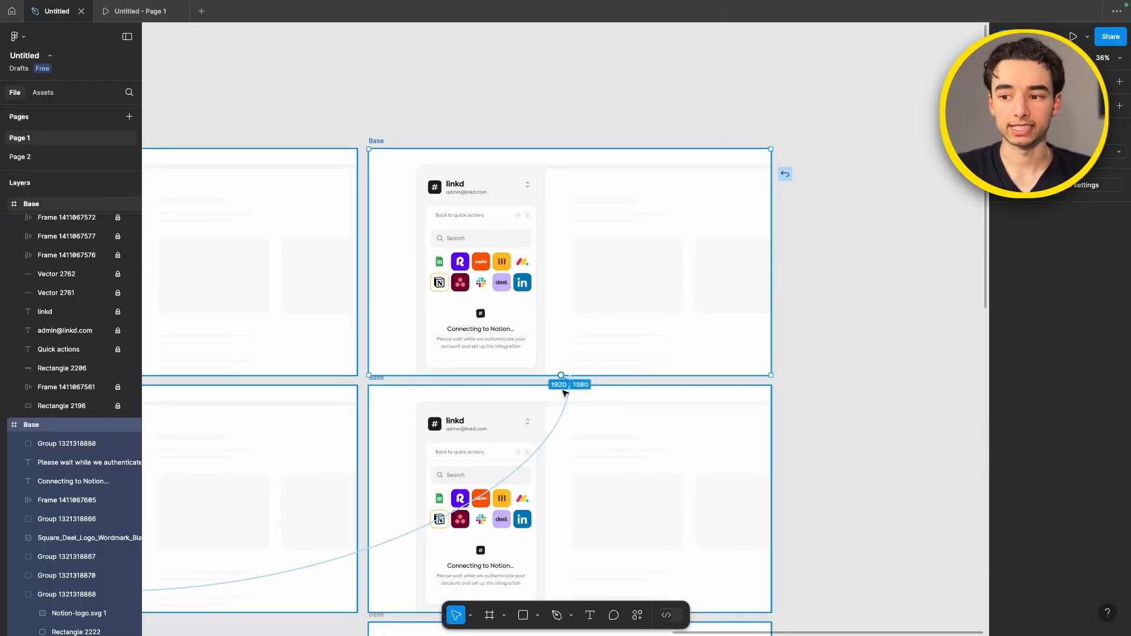
- Set the first loading transition to After delay with a custom spring curve (stiffness 550, damping 40)
{"action": "left_click", "coordinate": [563, 376]}
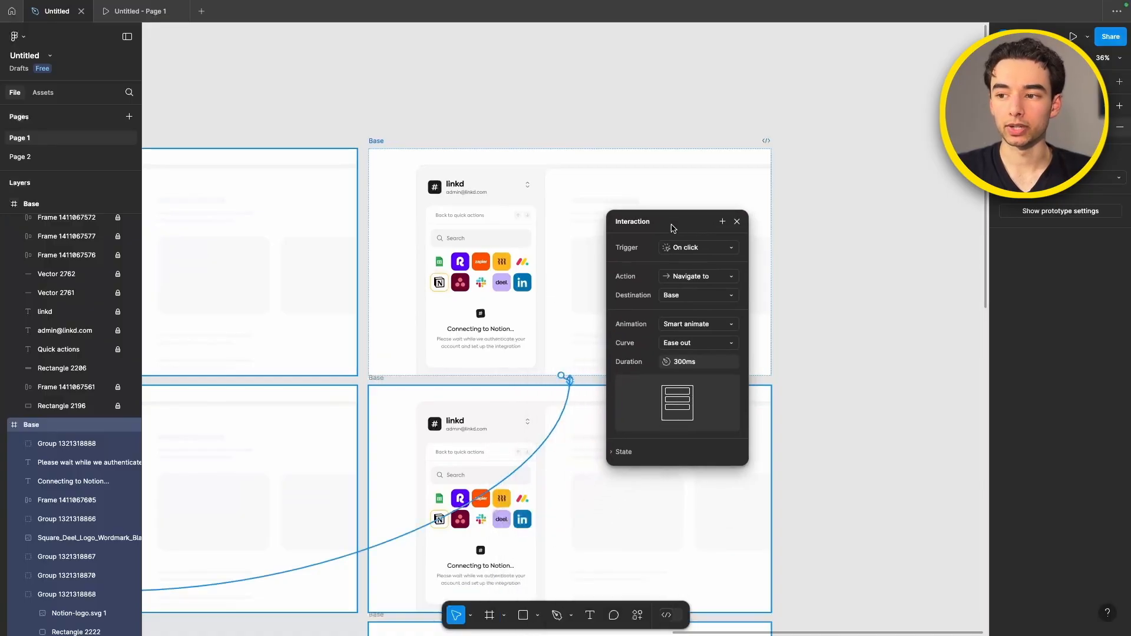
{"action": "left_click", "coordinate": [697, 247]}
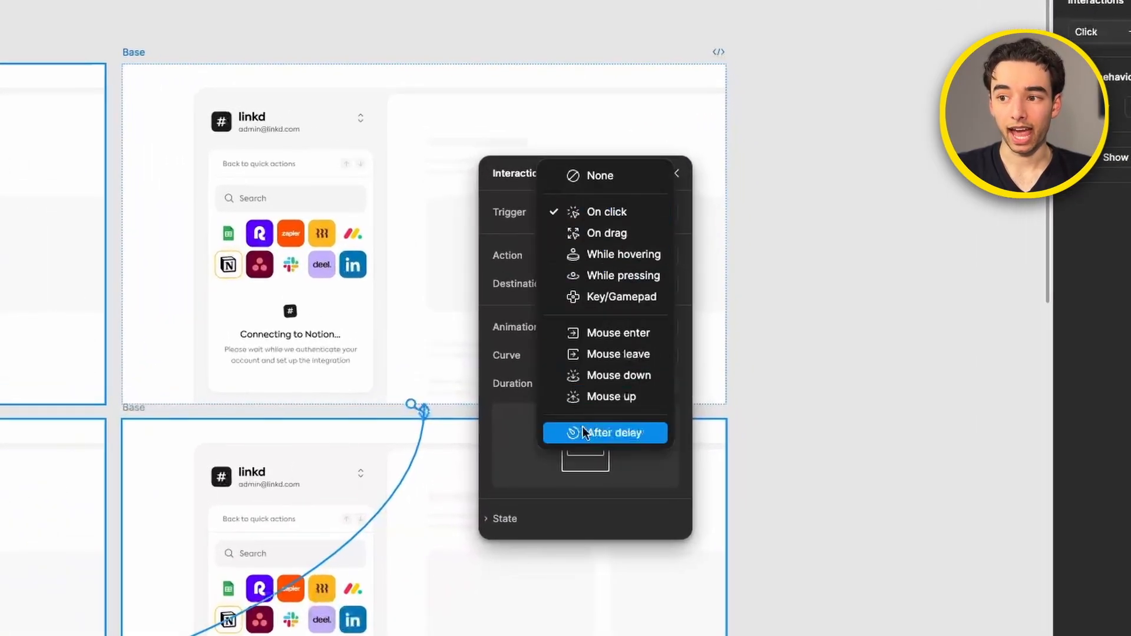
{"action": "left_click", "coordinate": [606, 433]}
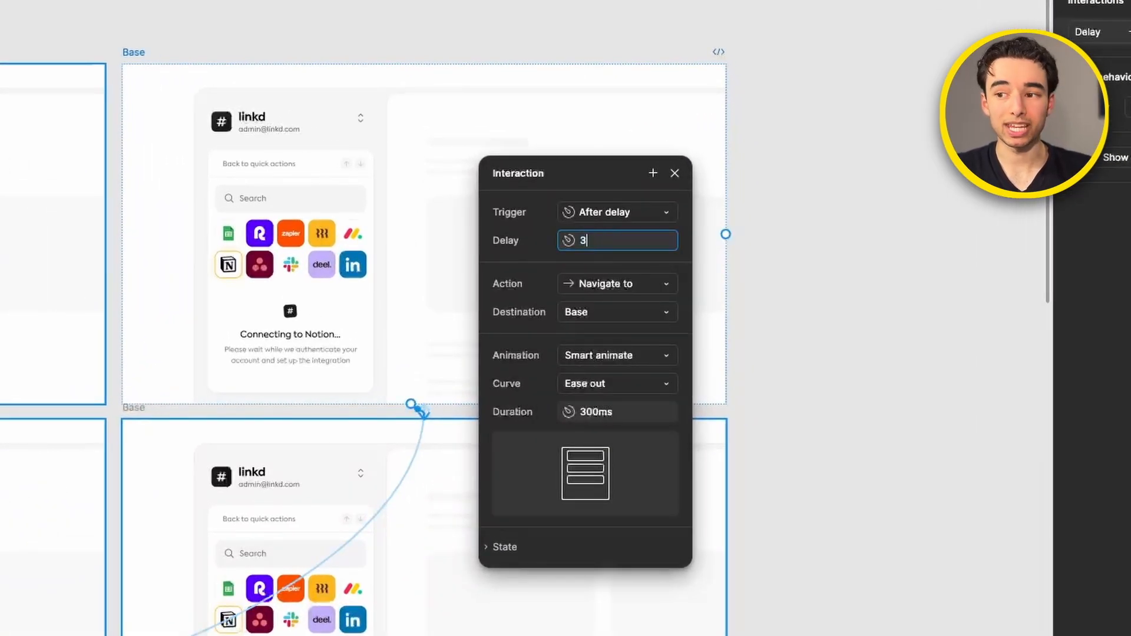
{"action": "type", "text": "00"}
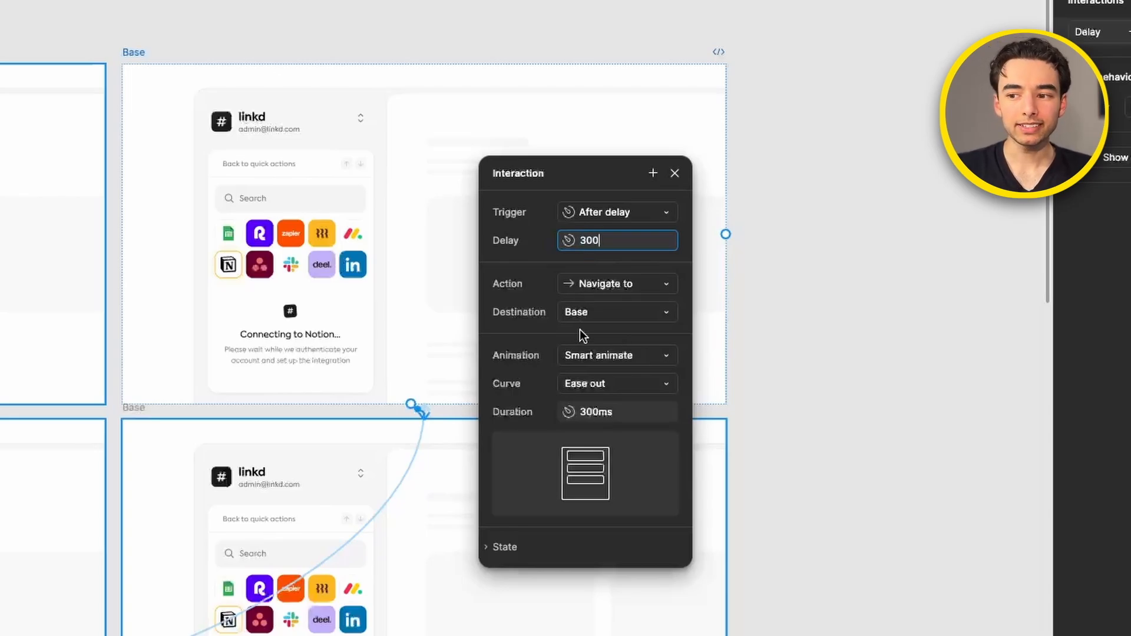
{"action": "left_click", "coordinate": [614, 383]}
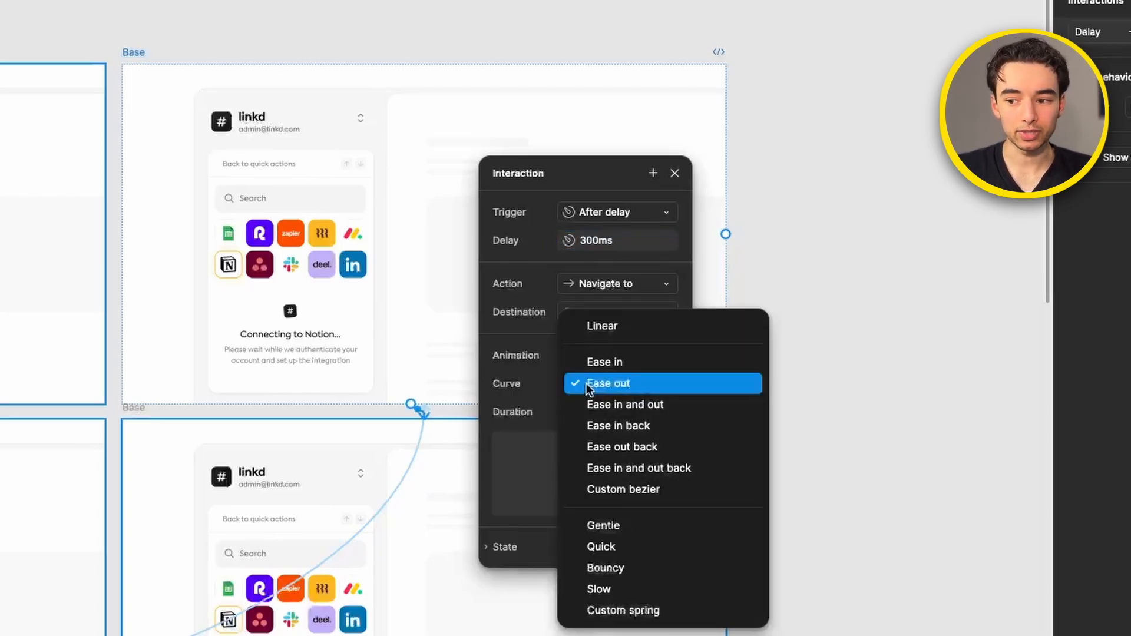
{"action": "left_click", "coordinate": [622, 610]}
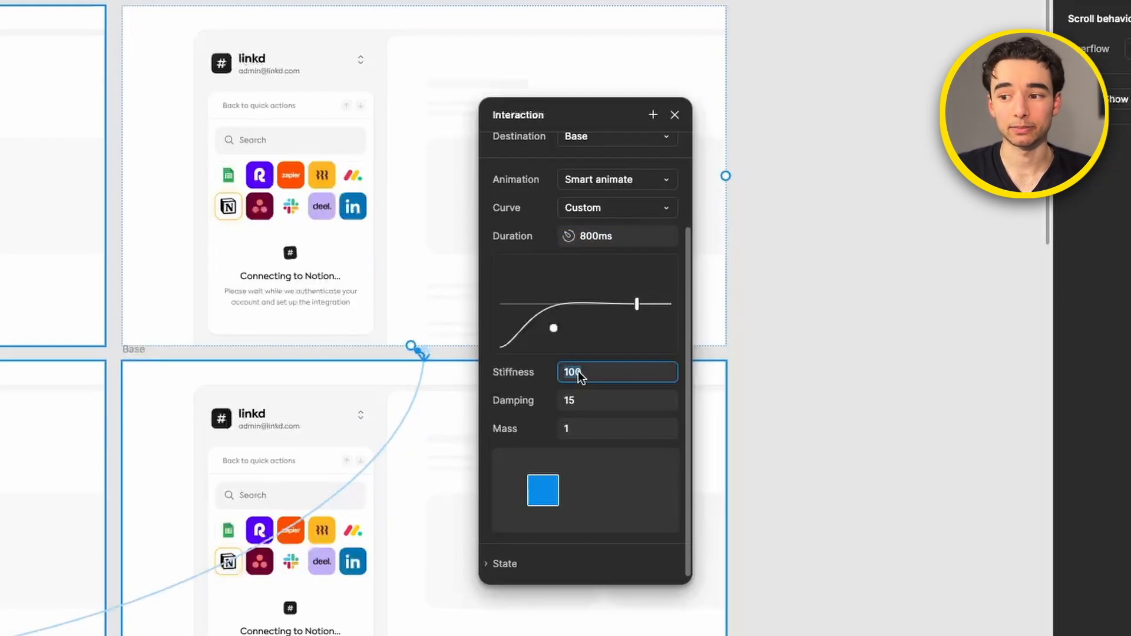
{"action": "type", "text": "55"}
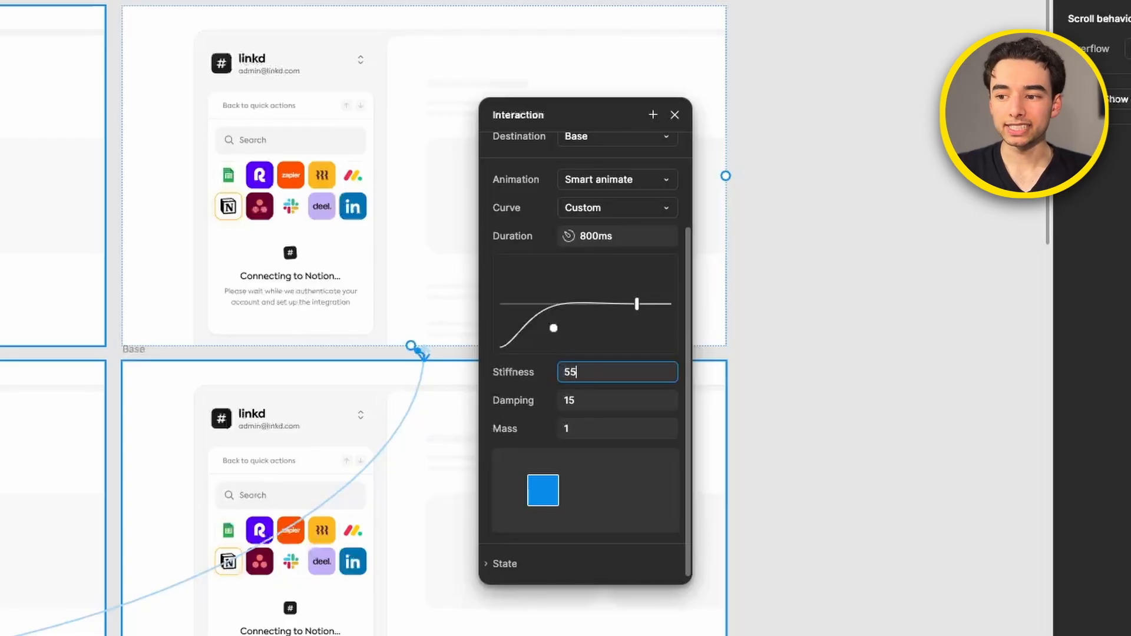
{"action": "type", "text": "550"}
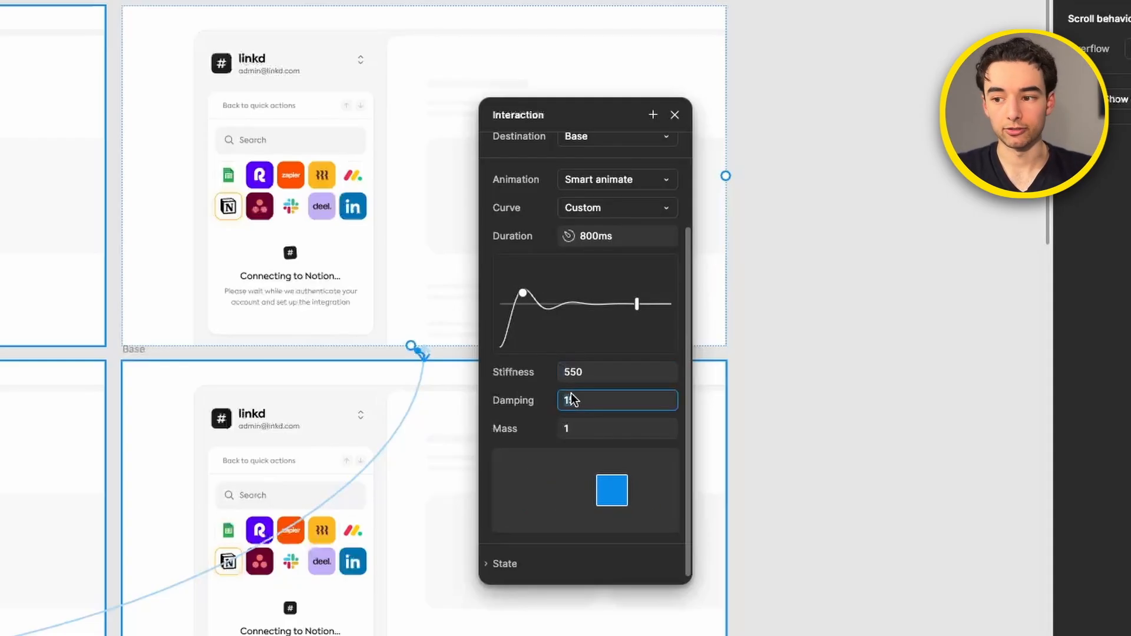
{"action": "type", "text": "40"}
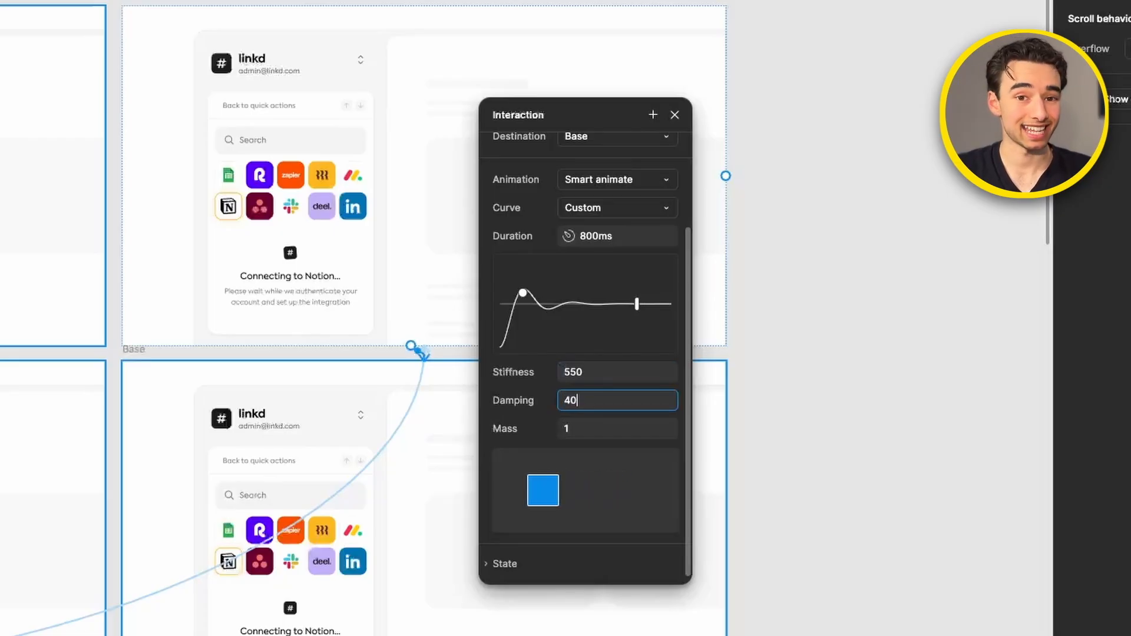
{"action": "left_click", "coordinate": [675, 115]}
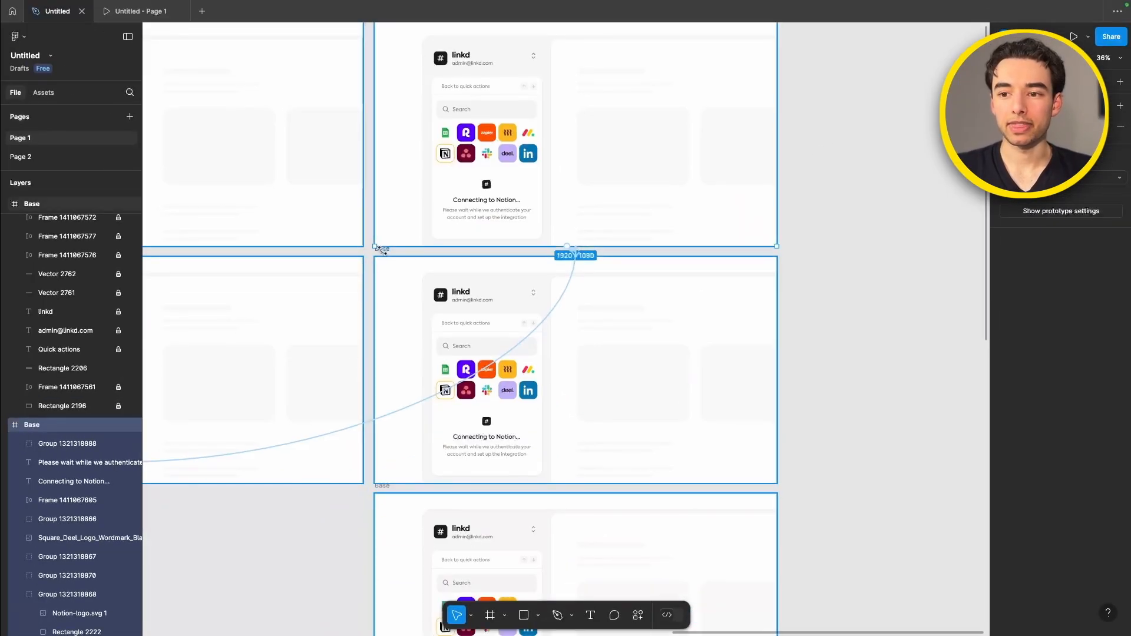
- Edit the delay on the next loading transition and preview the prototype
{"action": "left_click", "coordinate": [567, 294]}
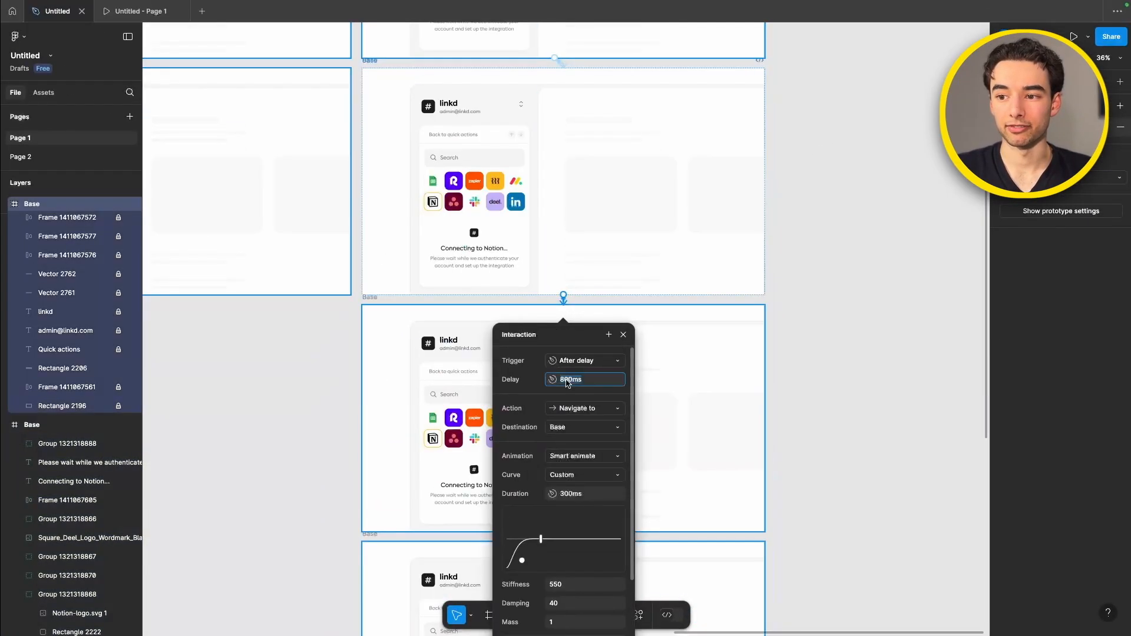
{"action": "left_click", "coordinate": [585, 360]}
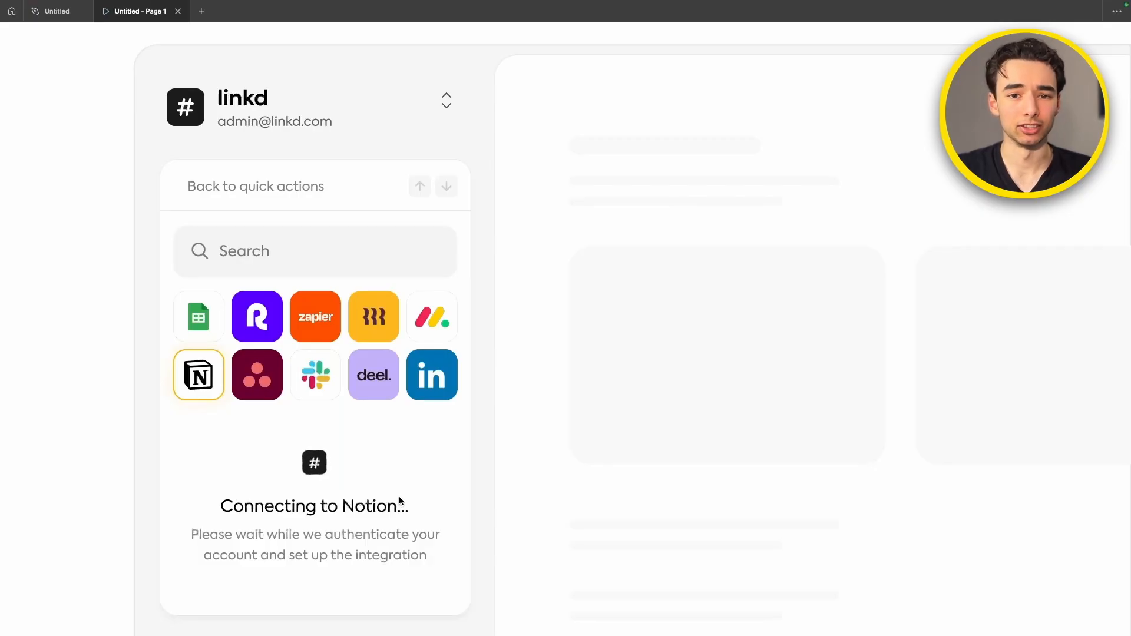
{"action": "left_click", "coordinate": [54, 11]}
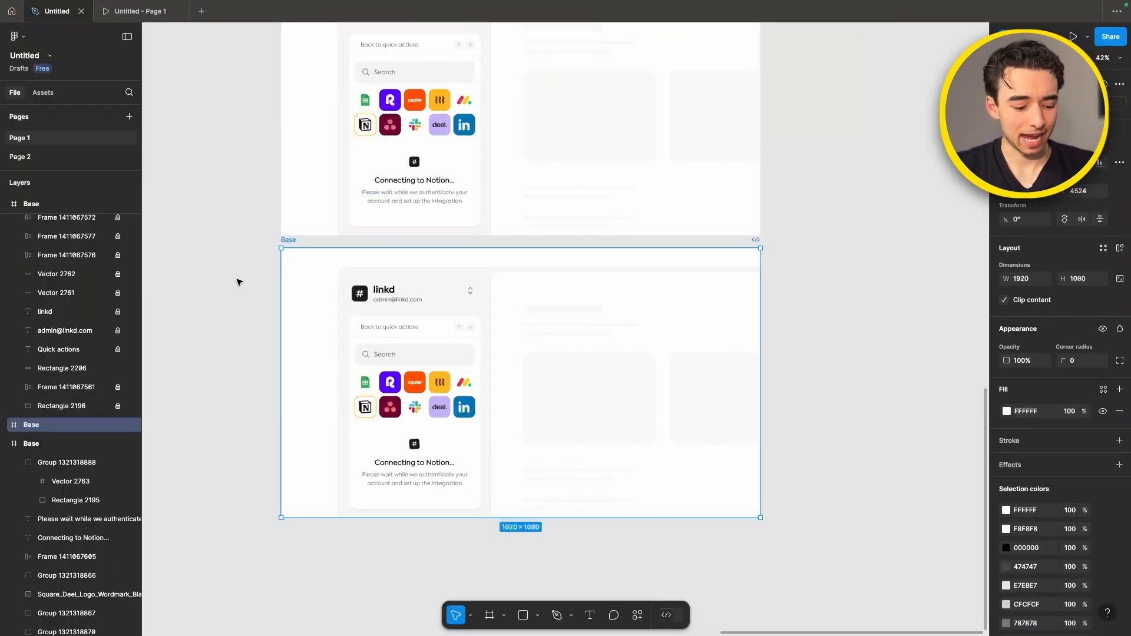
- Select the 'Notion is now connected!' block and its Manage settings link below the grid
{"action": "scroll", "scroll_direction": "down", "scroll_amount": 3}
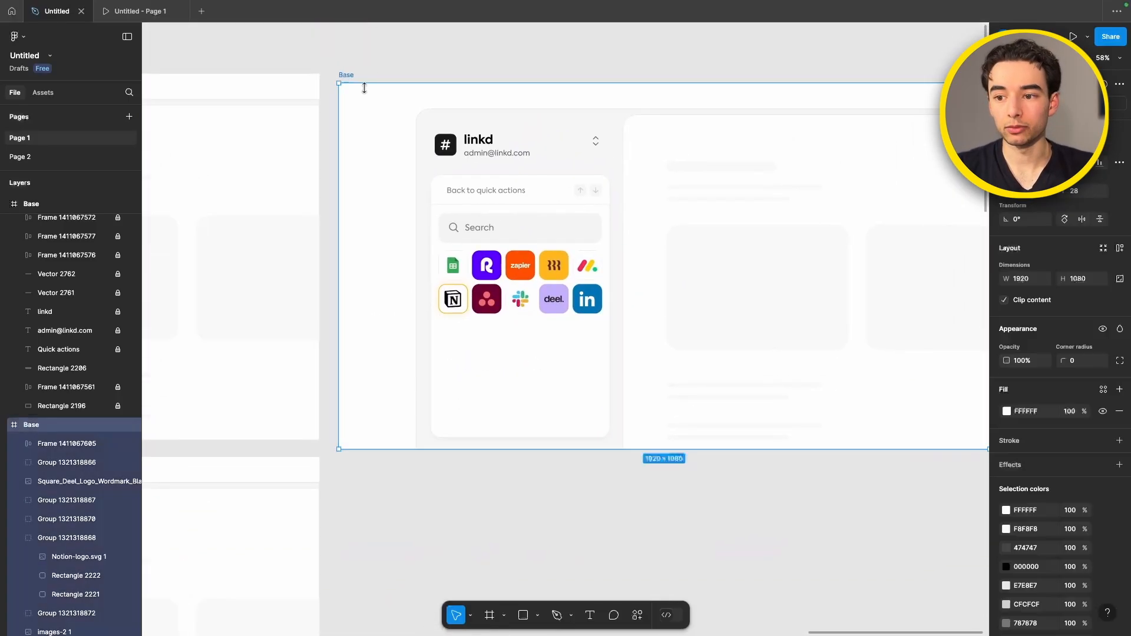
{"action": "left_click", "coordinate": [519, 382]}
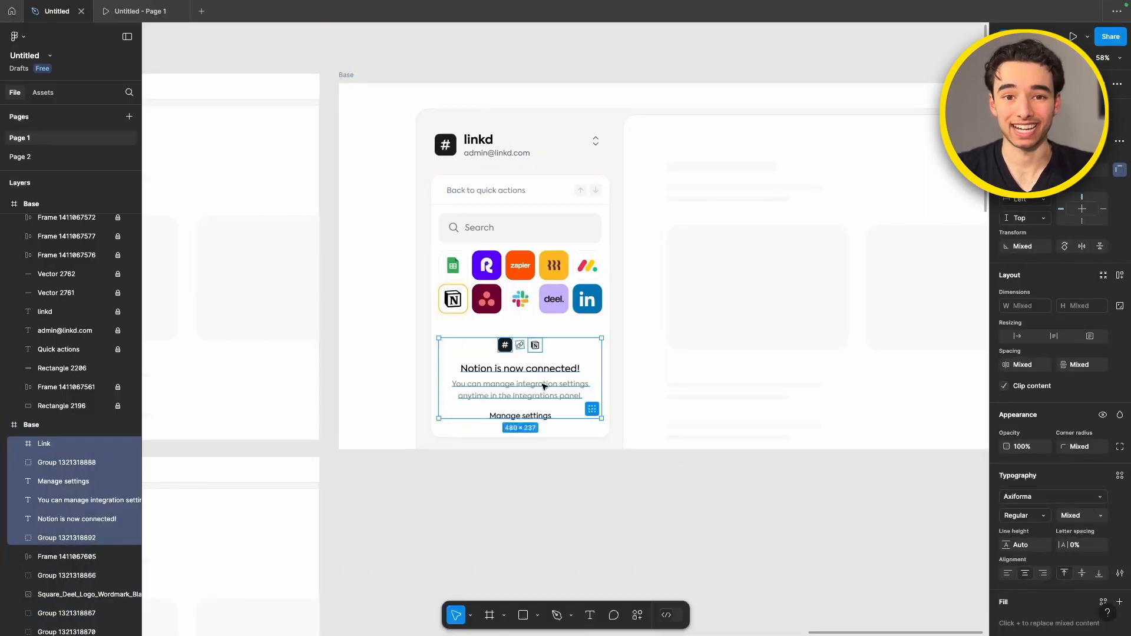
{"action": "left_click", "coordinate": [347, 74]}
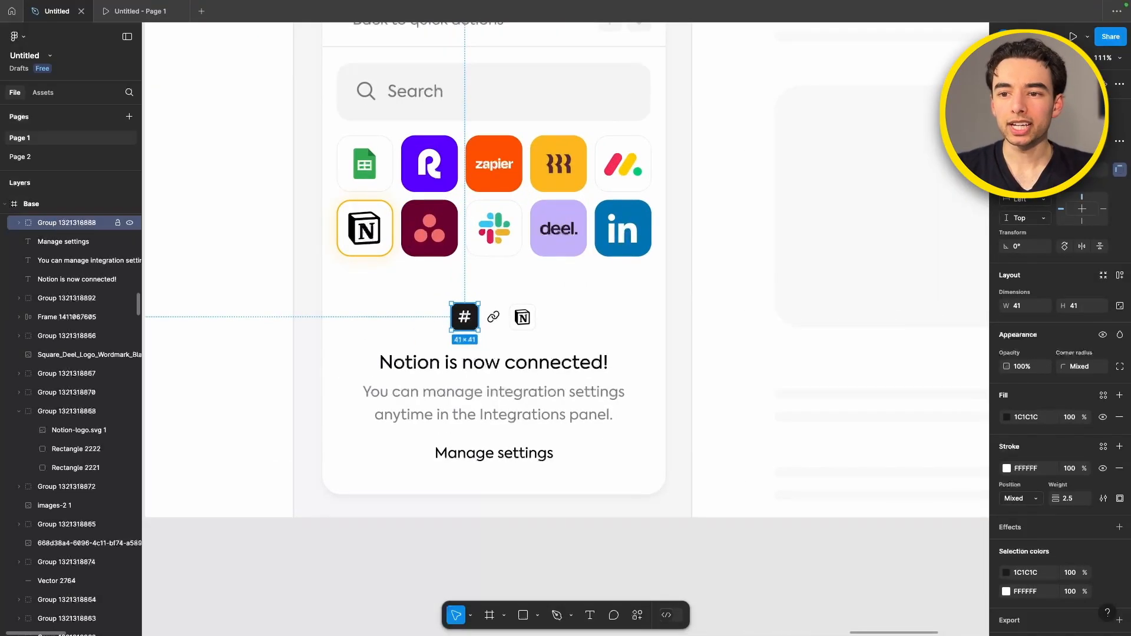
- Mask the check badge layers to the Notion tile's rounded shape using Use as mask
{"action": "left_click", "coordinate": [364, 228]}
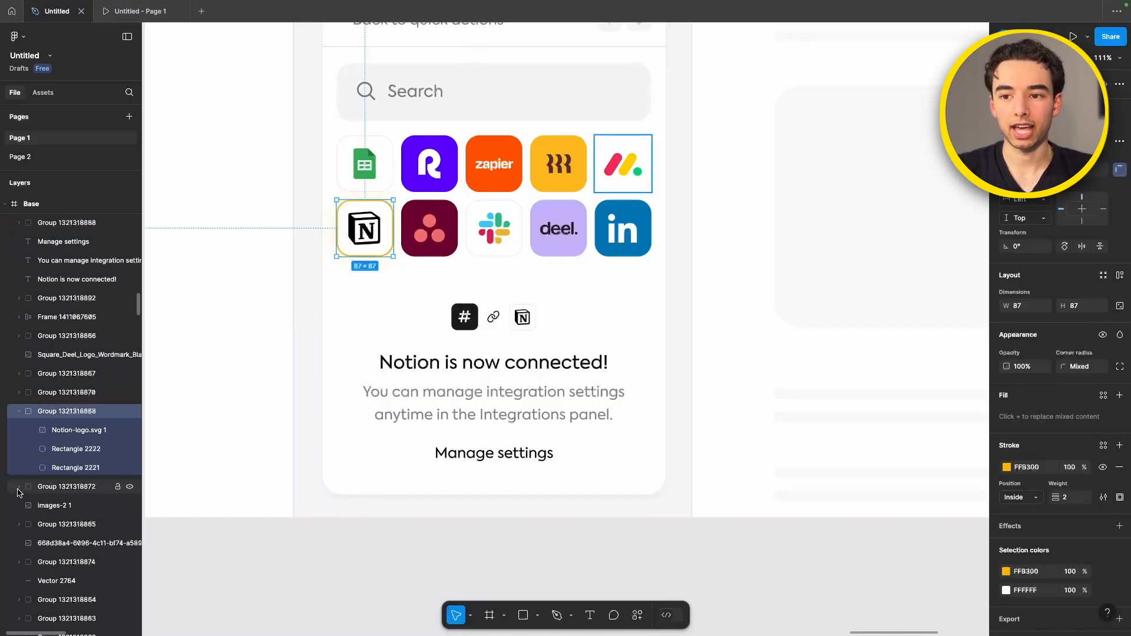
{"action": "left_click", "coordinate": [75, 467]}
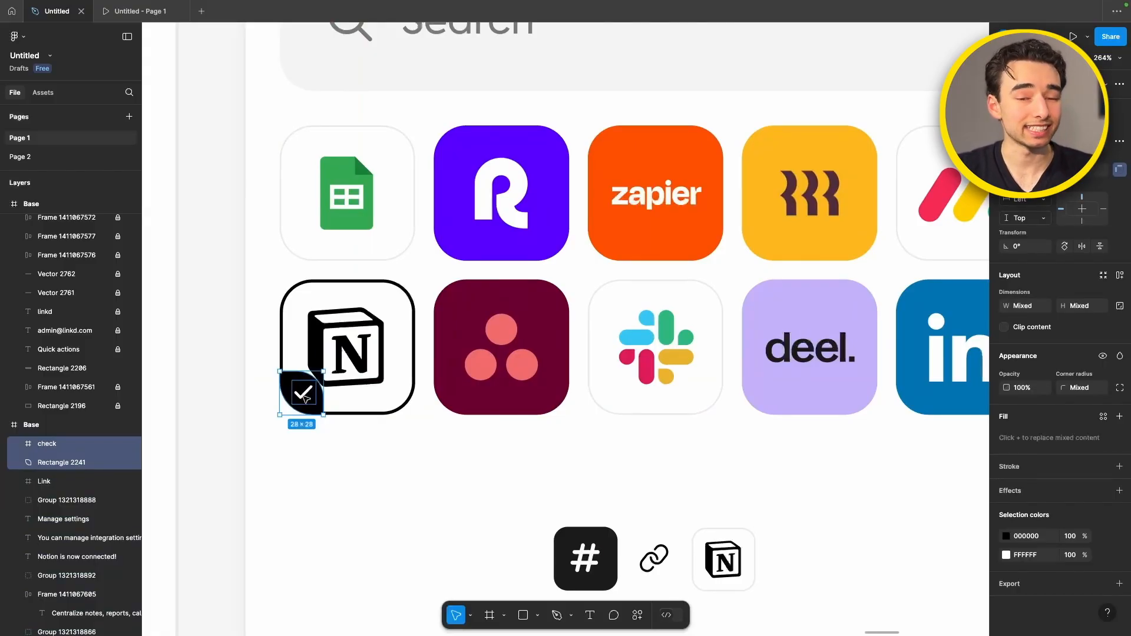
{"action": "left_click", "coordinate": [523, 615]}
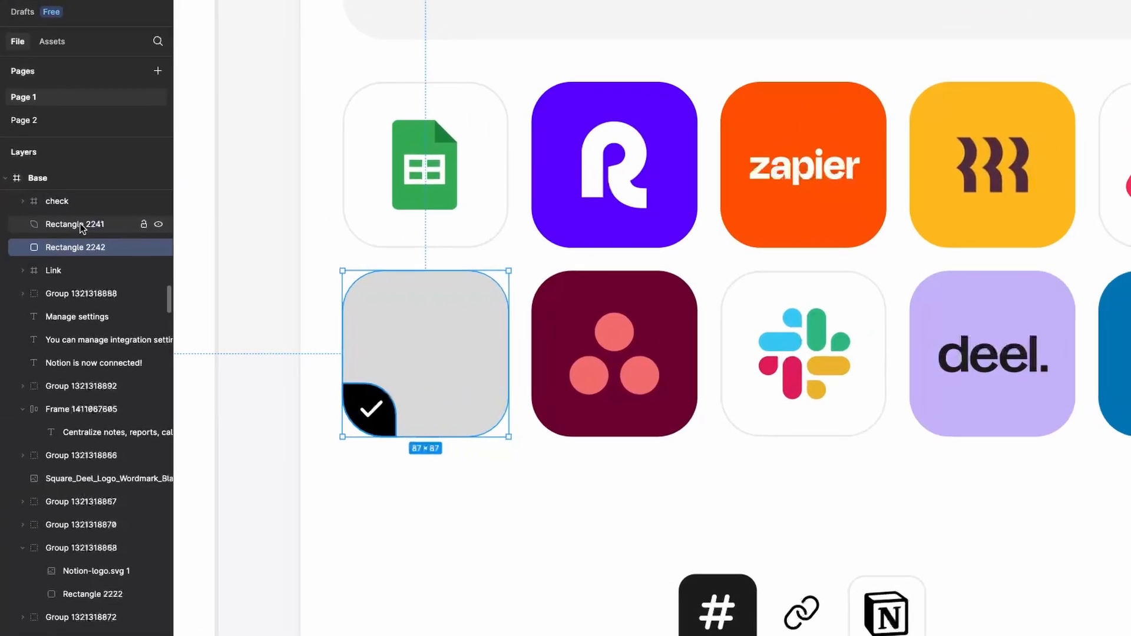
{"action": "left_click", "coordinate": [1121, 84]}
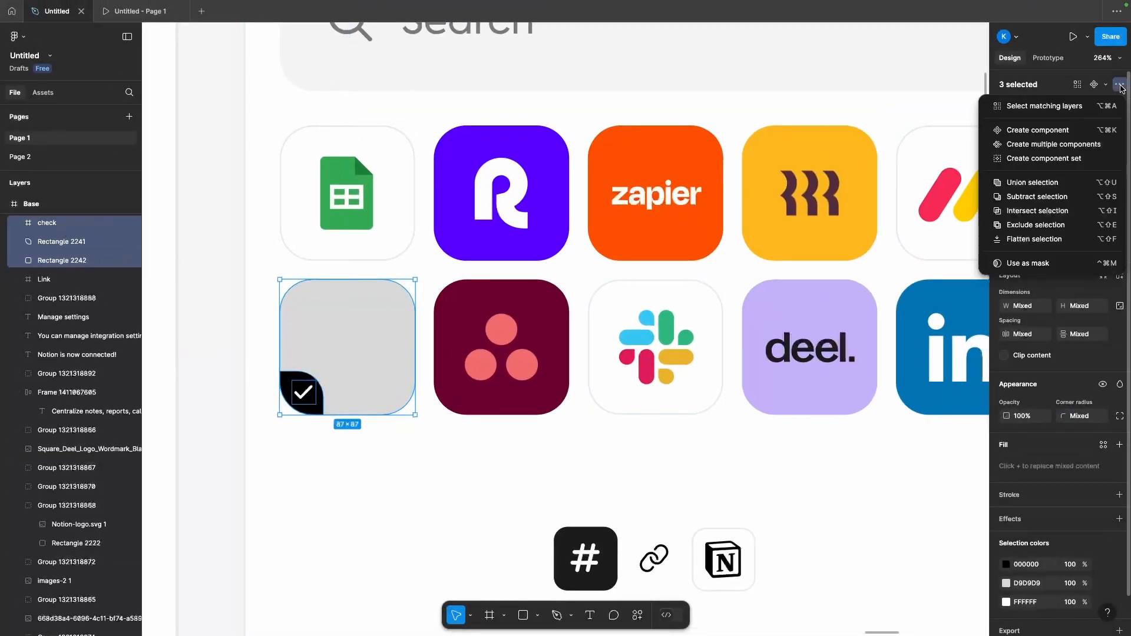
{"action": "mouse_move", "coordinate": [1029, 263]}
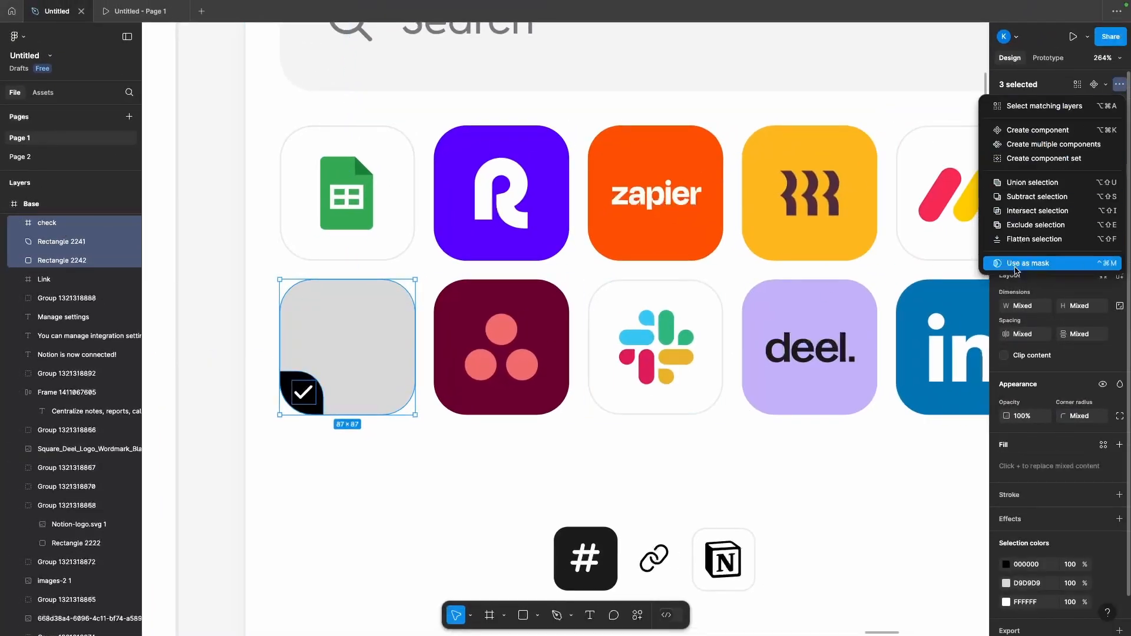
{"action": "left_click", "coordinate": [1028, 264]}
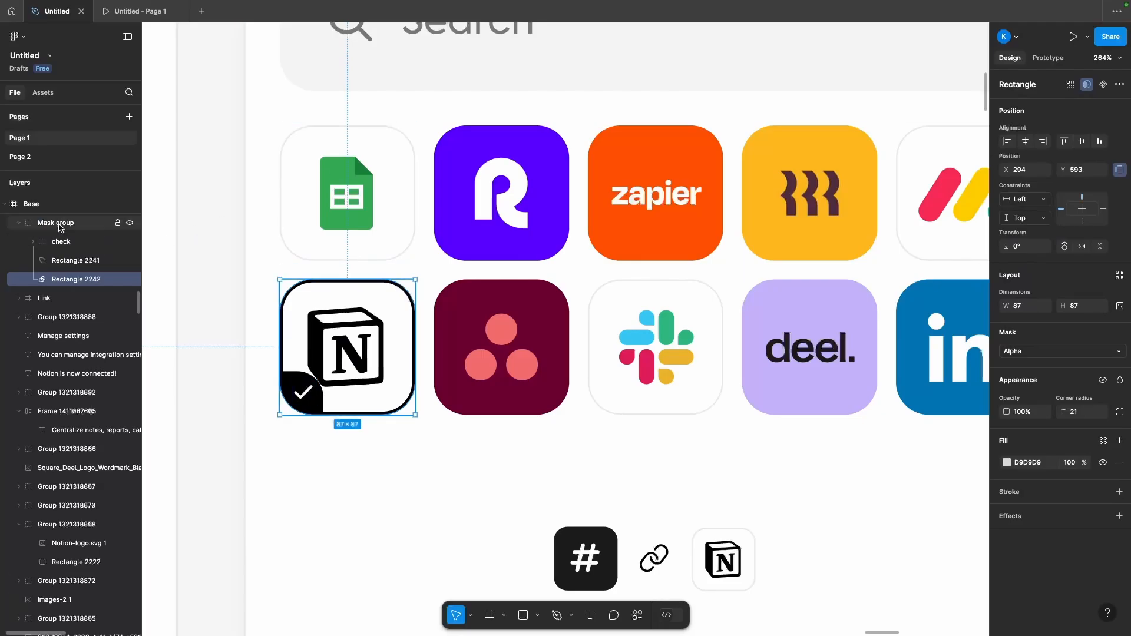
{"action": "left_click", "coordinate": [56, 222]}
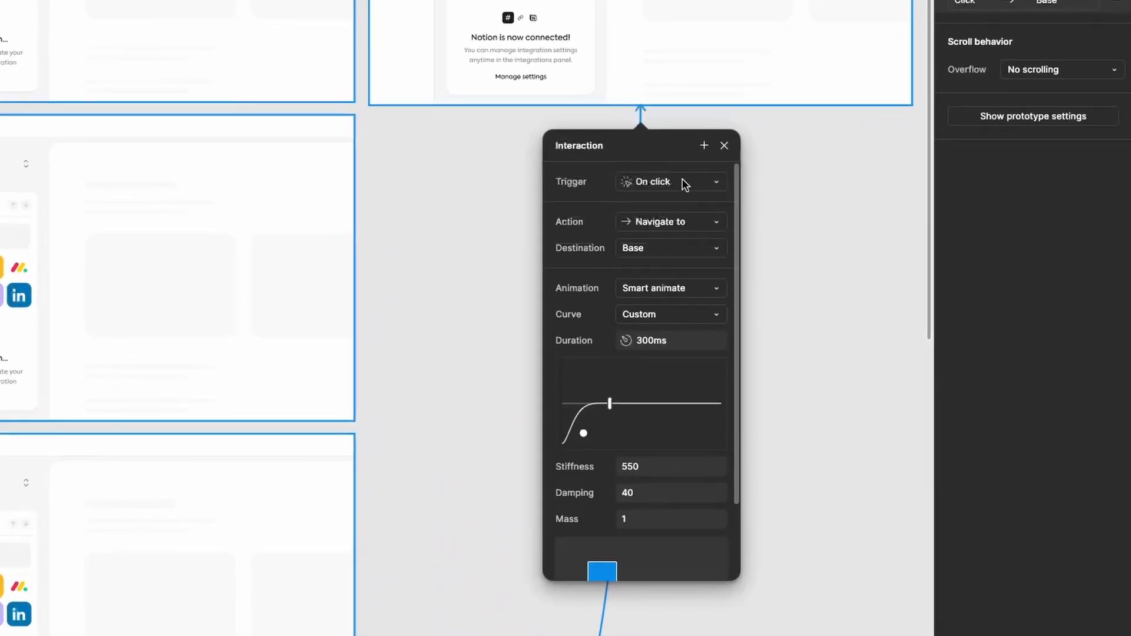
- Set the success transition to After delay, then play through Integrations, Notion and Connect
{"action": "left_click", "coordinate": [653, 181]}
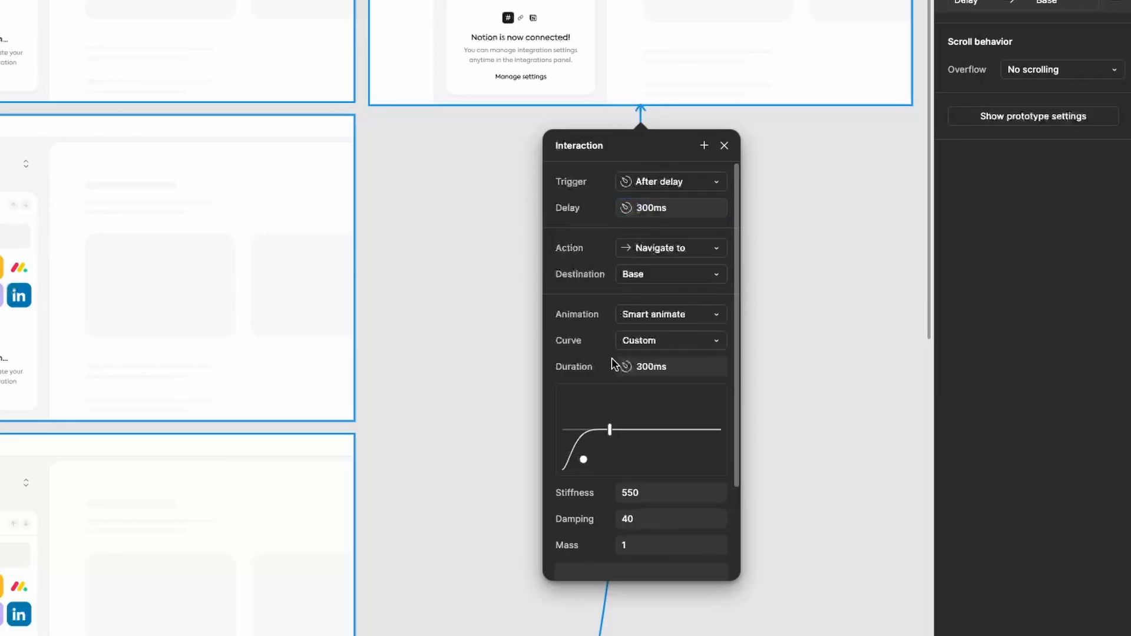
{"action": "left_click", "coordinate": [669, 340]}
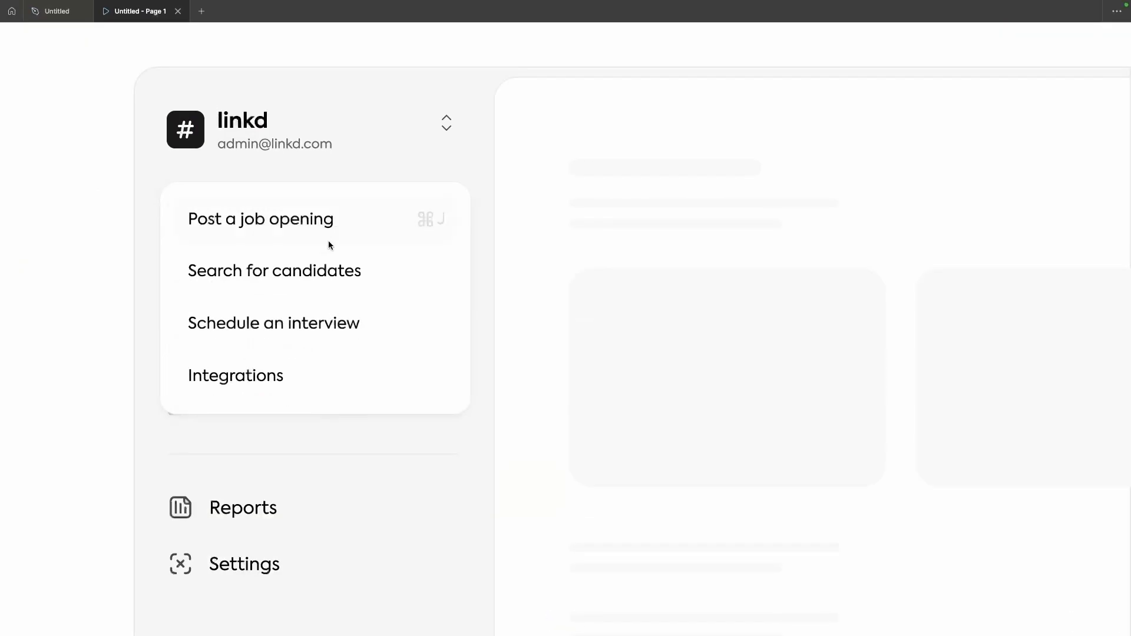
{"action": "left_click", "coordinate": [235, 375]}
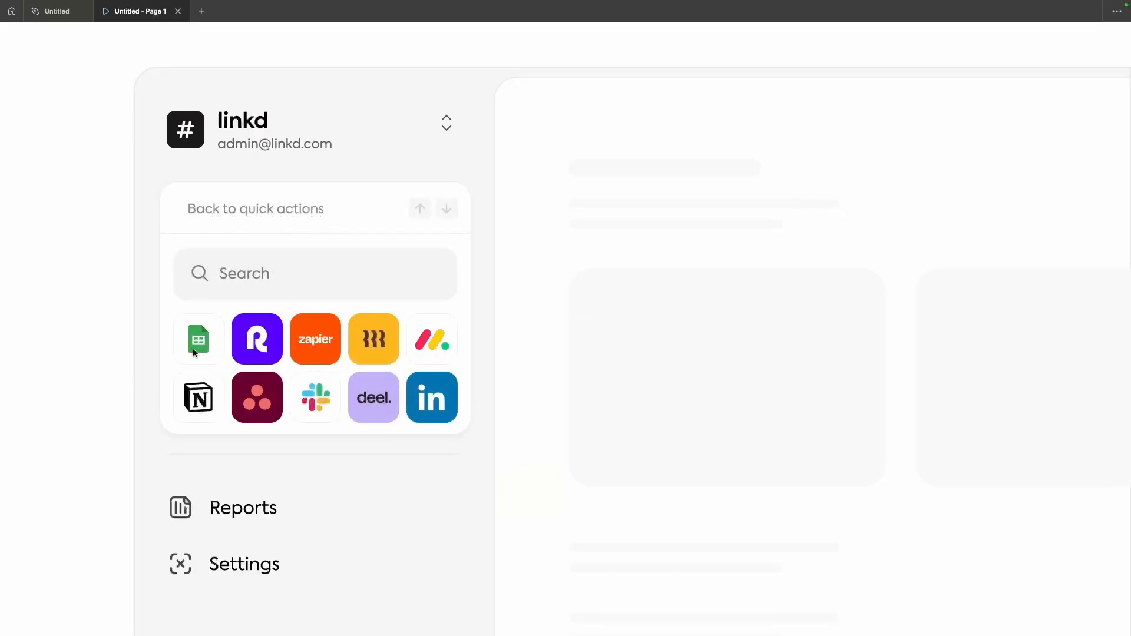
{"action": "left_click", "coordinate": [198, 398]}
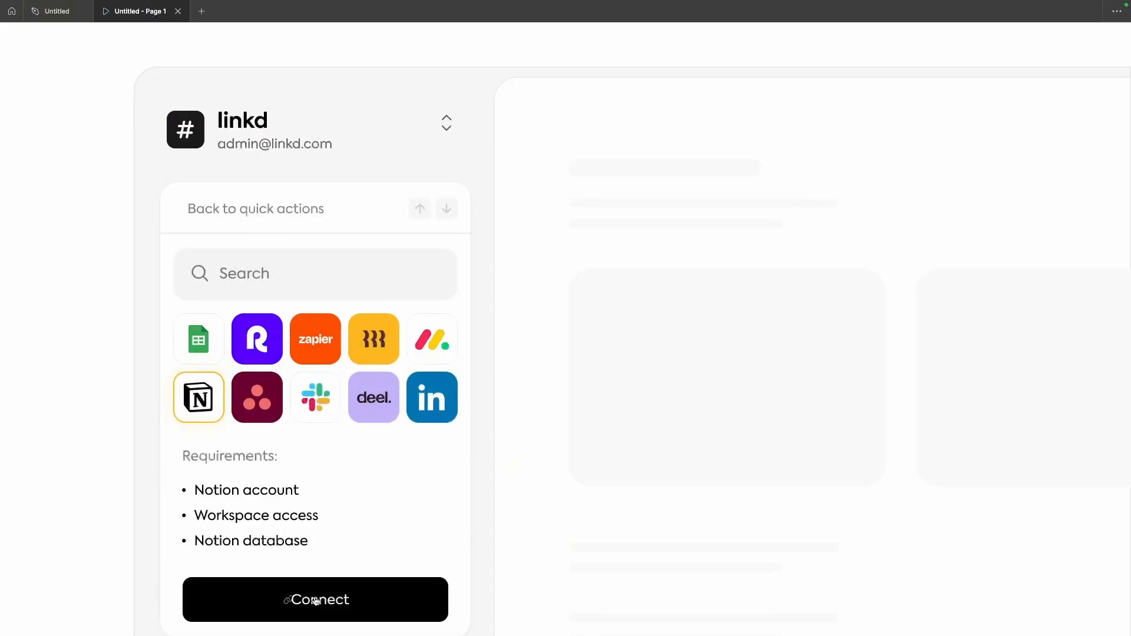
{"action": "left_click", "coordinate": [315, 600]}
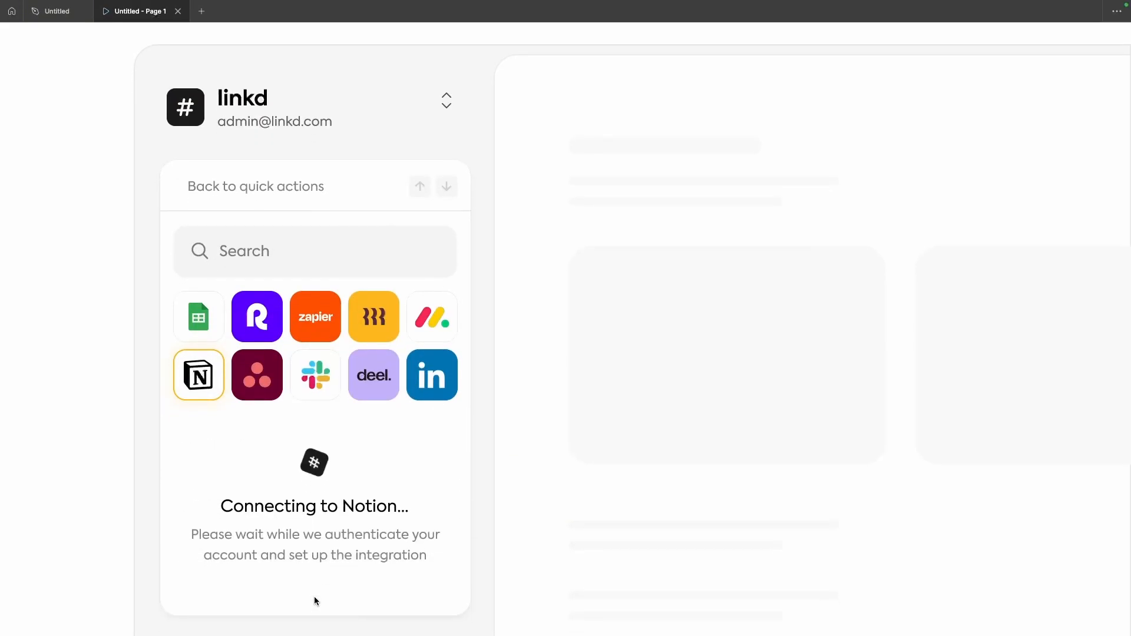